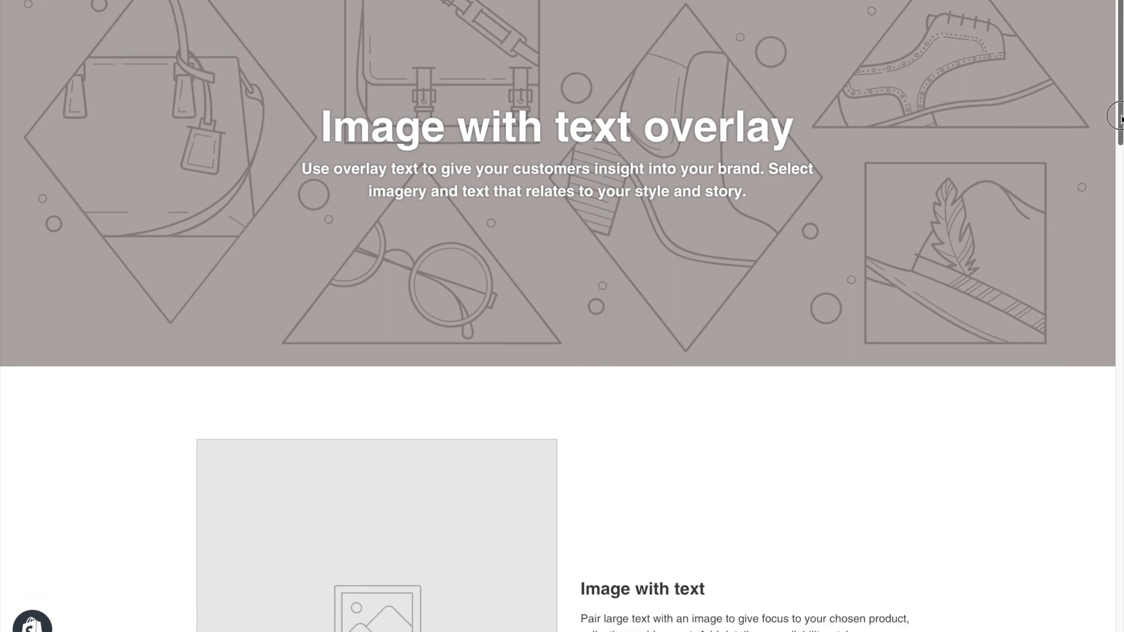
Go to Online Store > Themes and start customizing the current Debut theme.
{"action": "scroll", "scroll_direction": "down", "scroll_amount": 3}
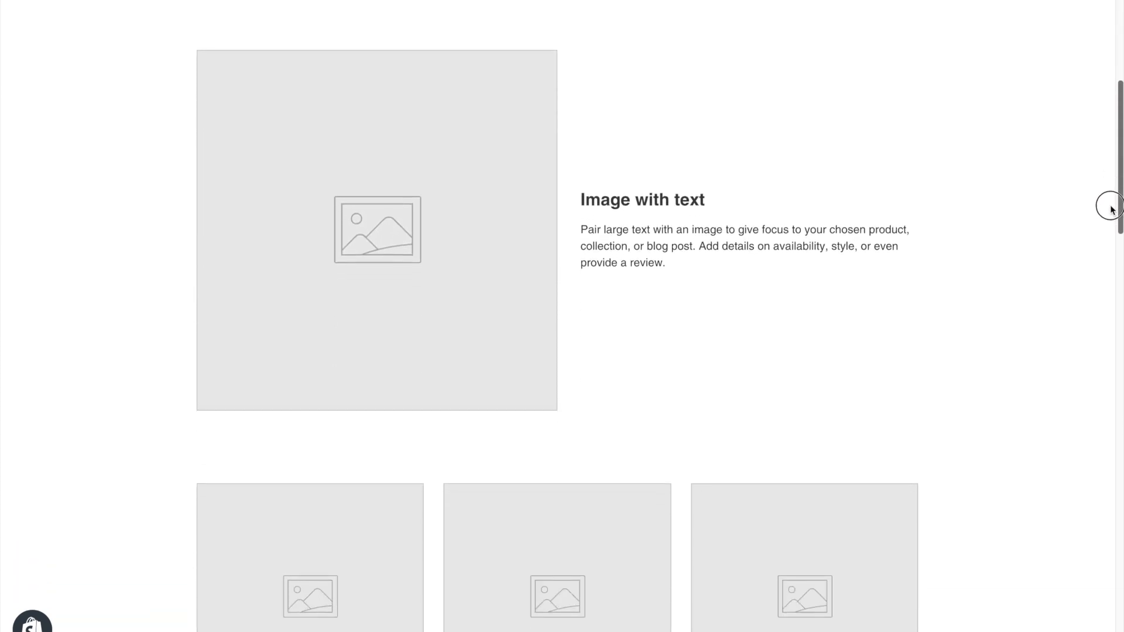
{"action": "scroll", "scroll_direction": "down", "scroll_amount": 3}
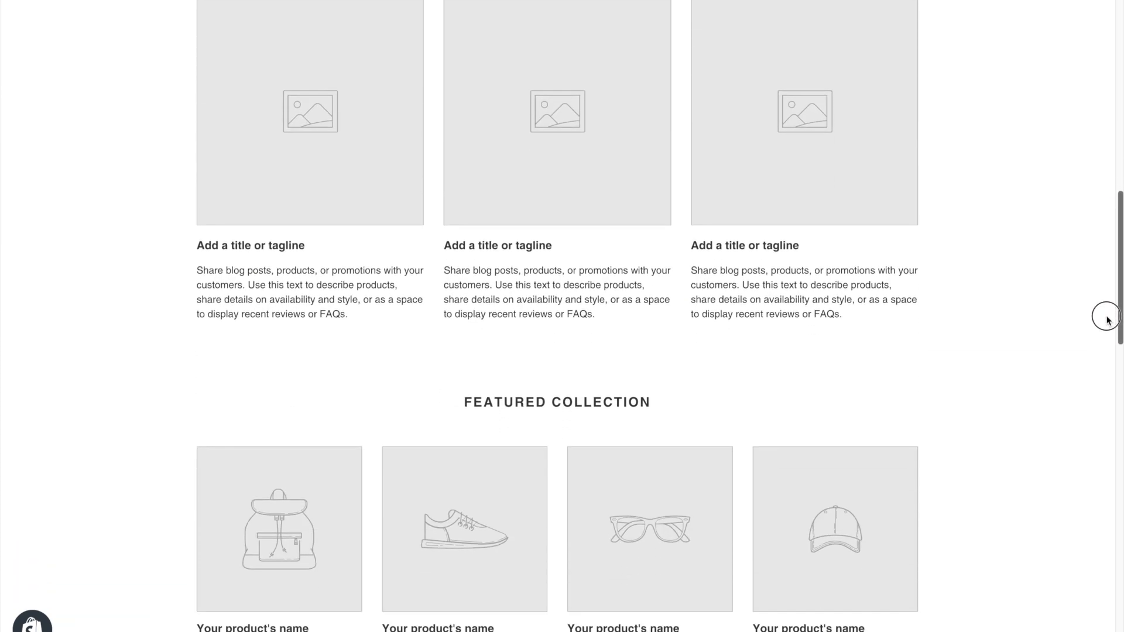
{"action": "scroll", "scroll_direction": "down", "scroll_amount": 3}
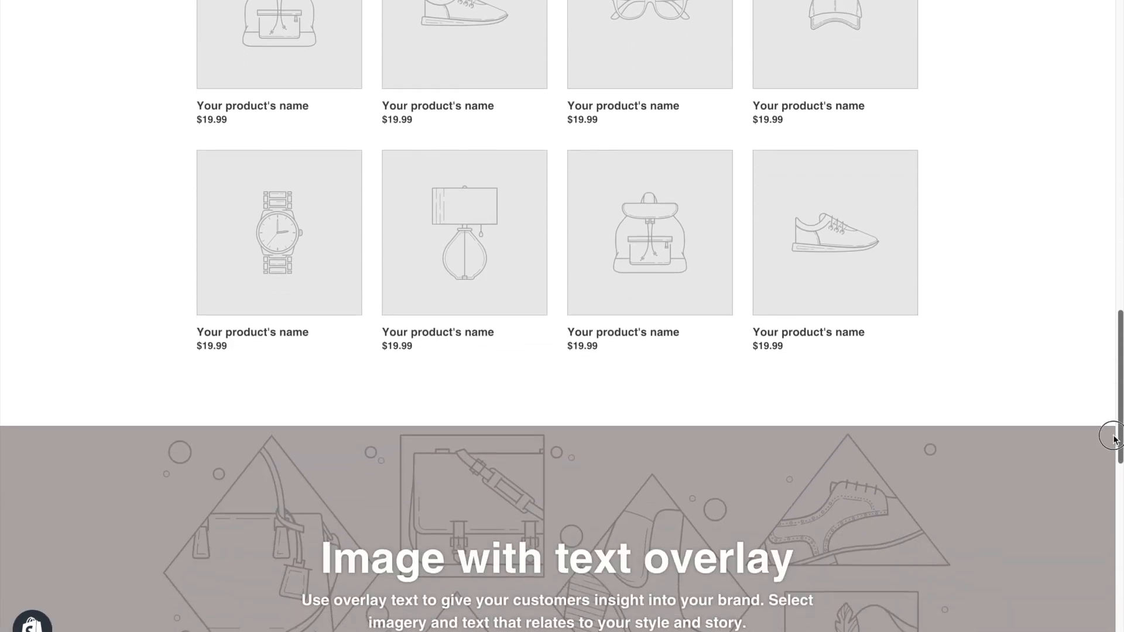
{"action": "scroll", "scroll_direction": "down", "scroll_amount": 3}
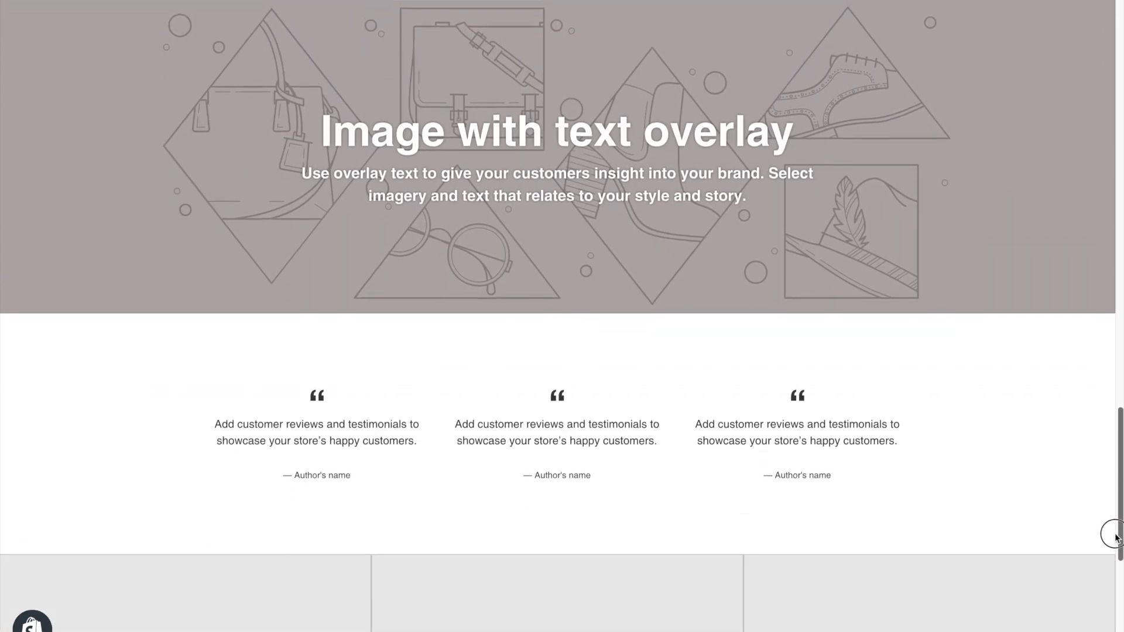
{"action": "scroll", "scroll_direction": "down", "scroll_amount": 3}
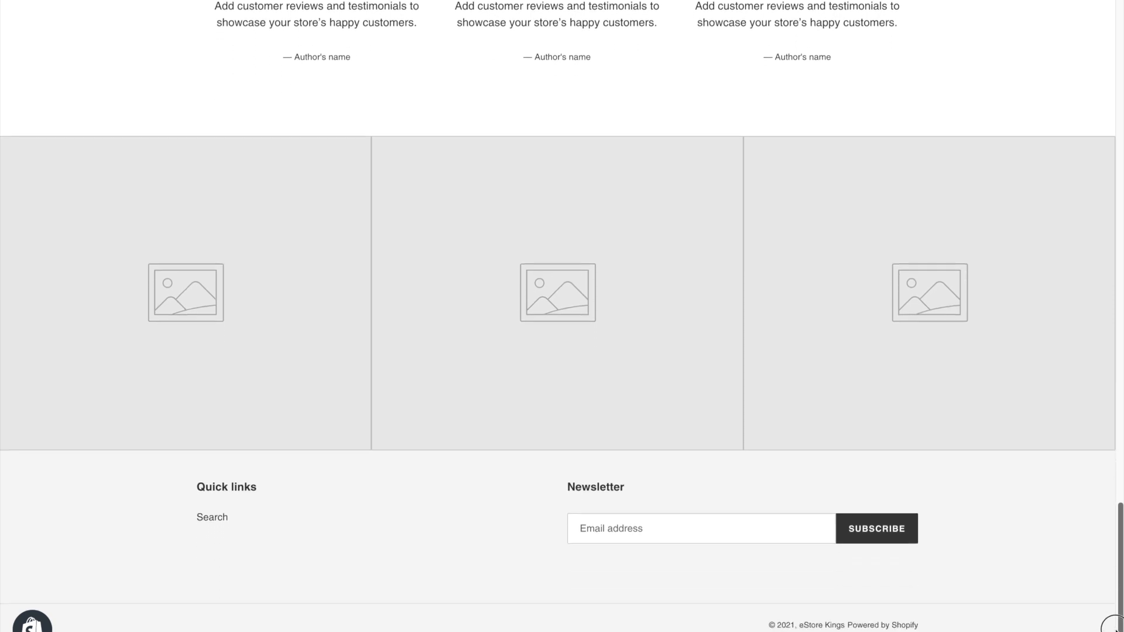
{"action": "scroll", "scroll_direction": "down", "scroll_amount": 3}
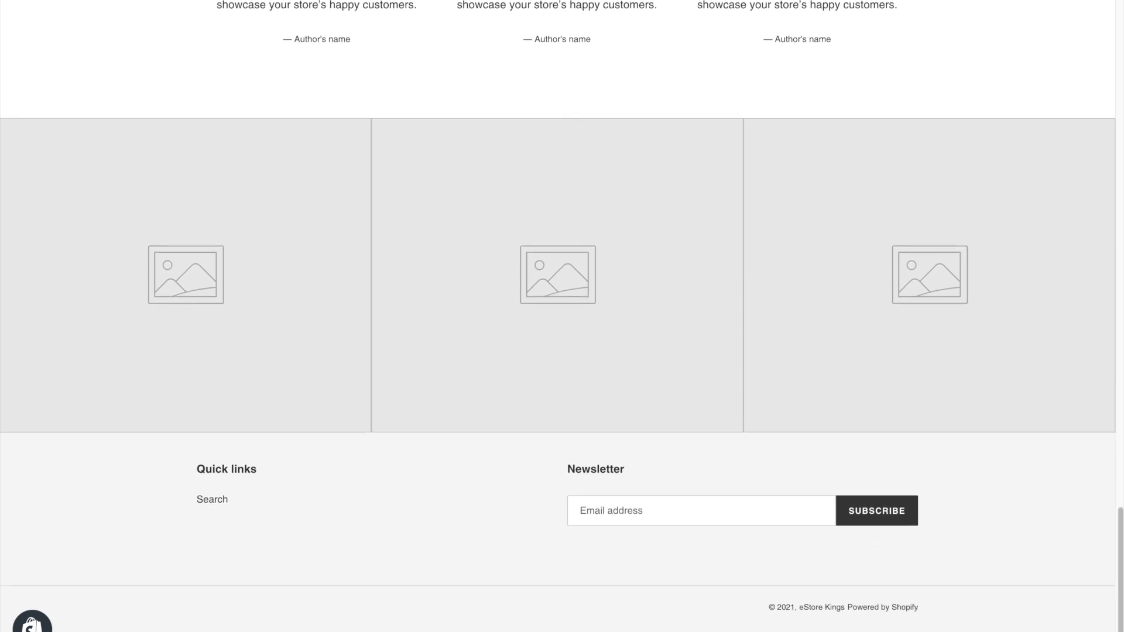
{"action": "mouse_move", "coordinate": [801, 618]}
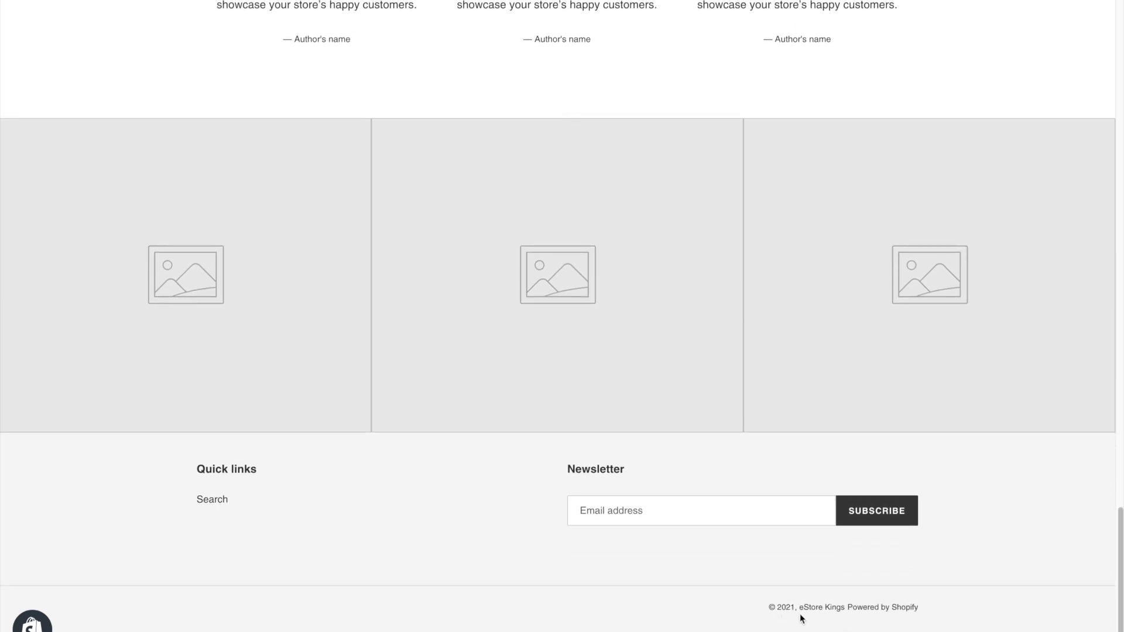
{"action": "mouse_move", "coordinate": [936, 619]}
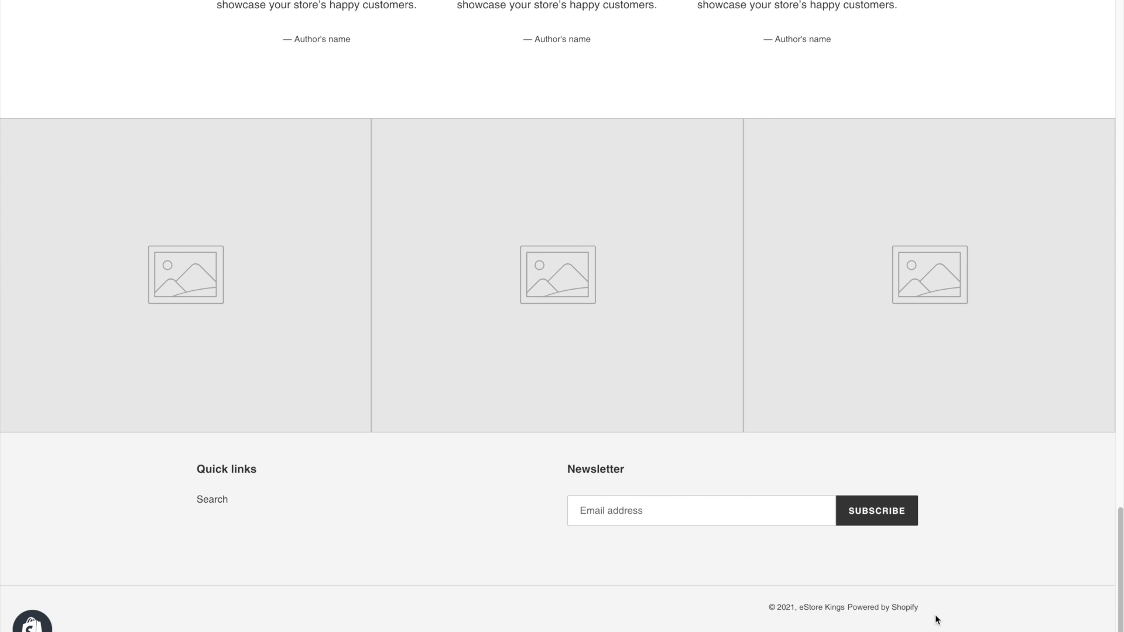
{"action": "mouse_move", "coordinate": [773, 618]}
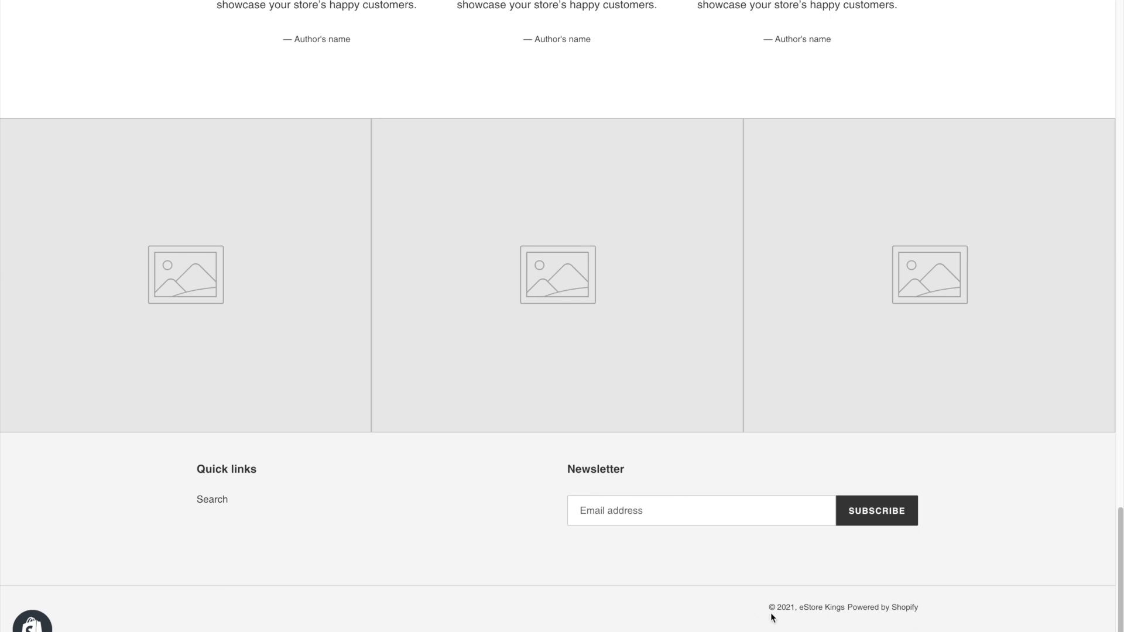
{"action": "mouse_move", "coordinate": [787, 617]}
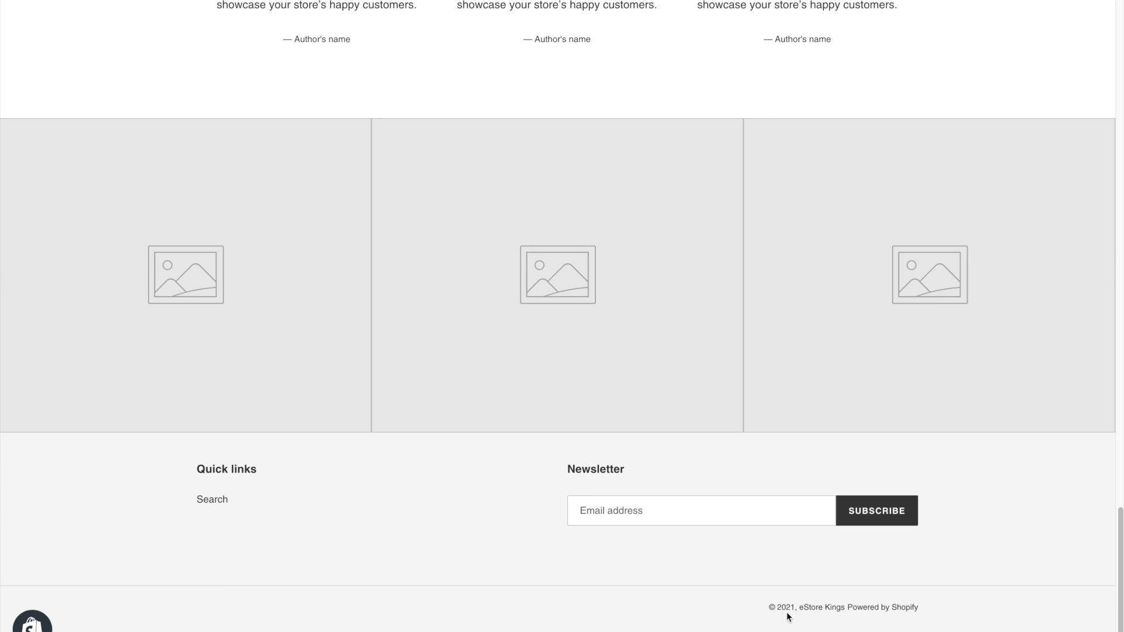
{"action": "mouse_move", "coordinate": [883, 607]}
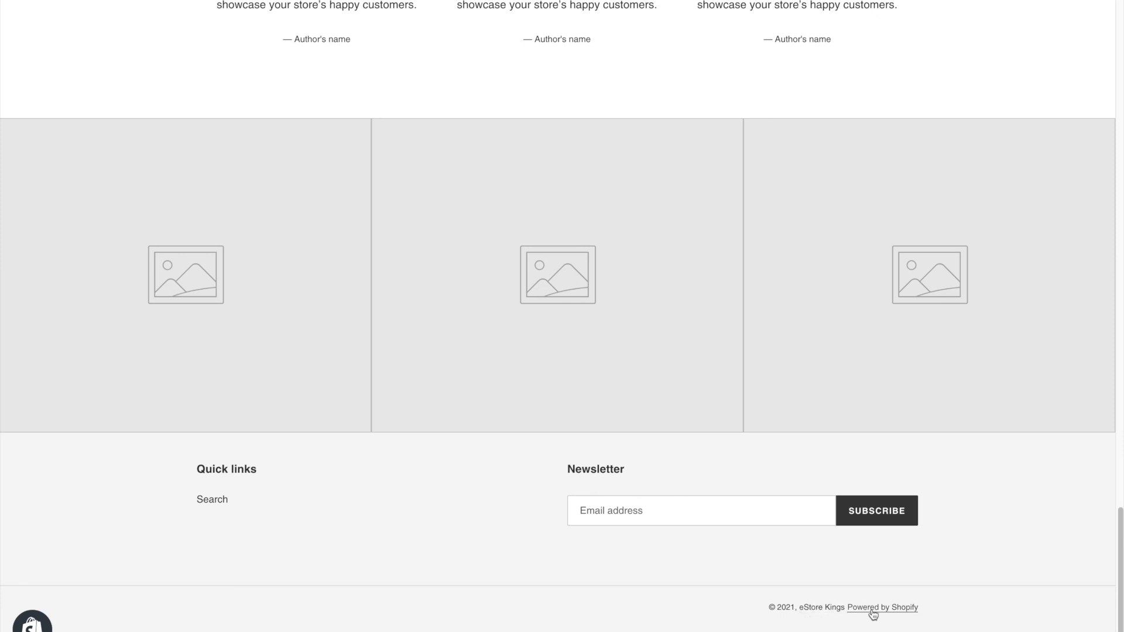
{"action": "mouse_move", "coordinate": [959, 614]}
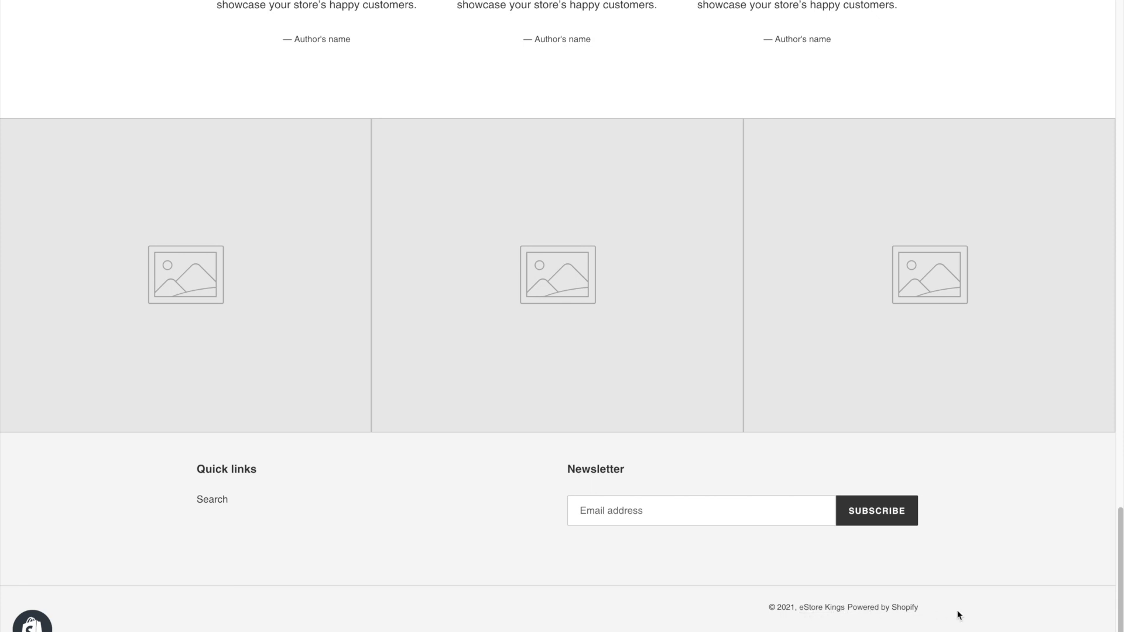
{"action": "mouse_move", "coordinate": [1008, 628]}
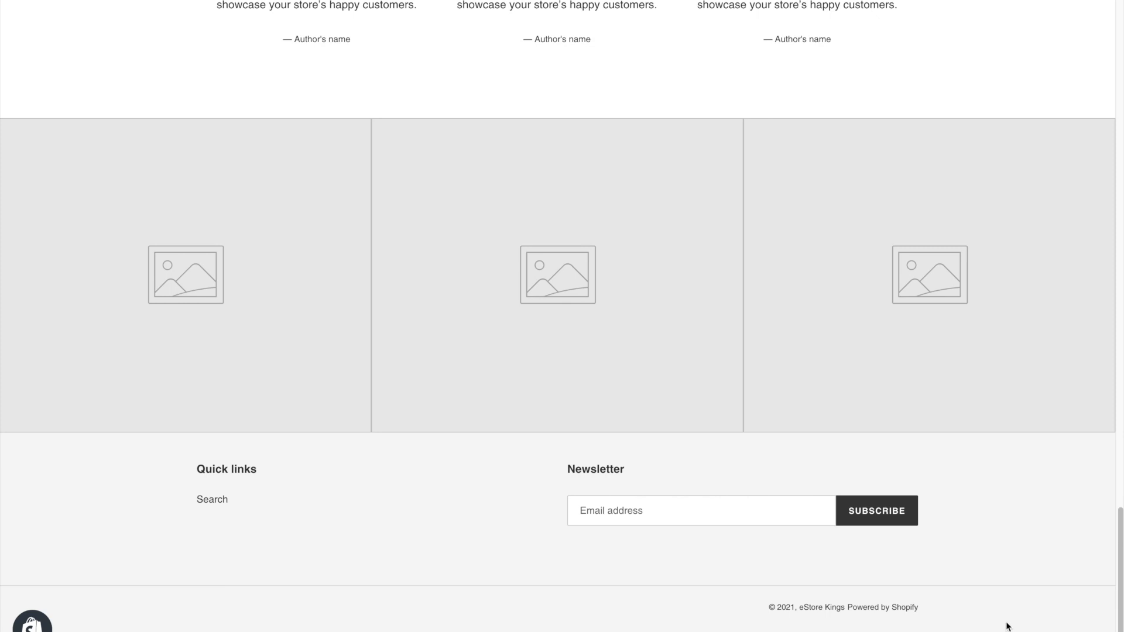
{"action": "mouse_move", "coordinate": [929, 615]}
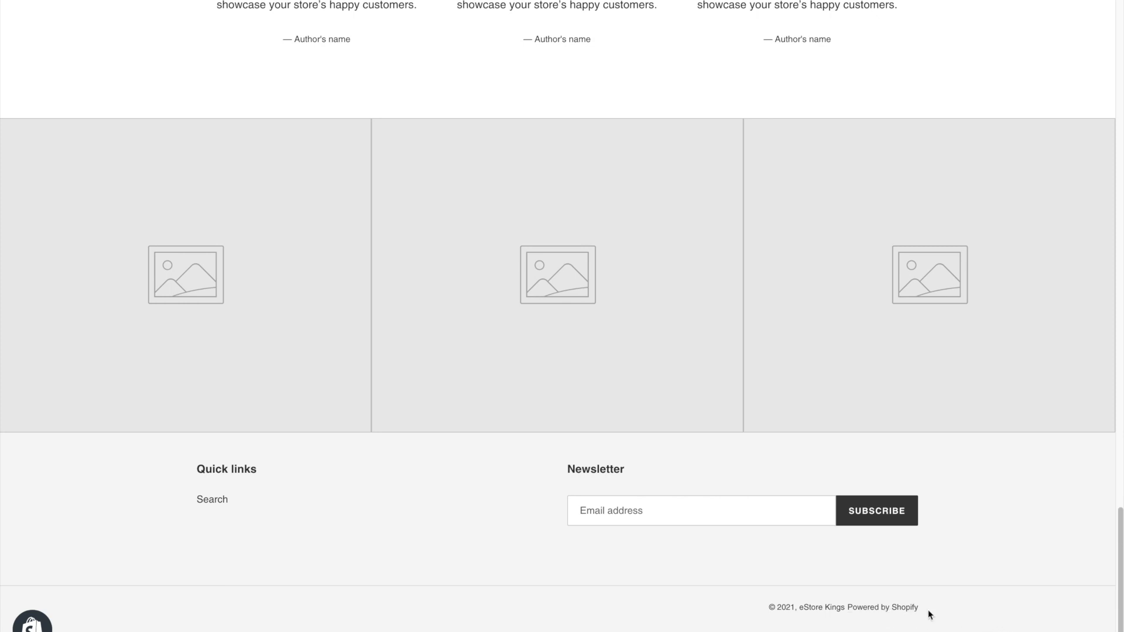
{"action": "mouse_move", "coordinate": [950, 615]}
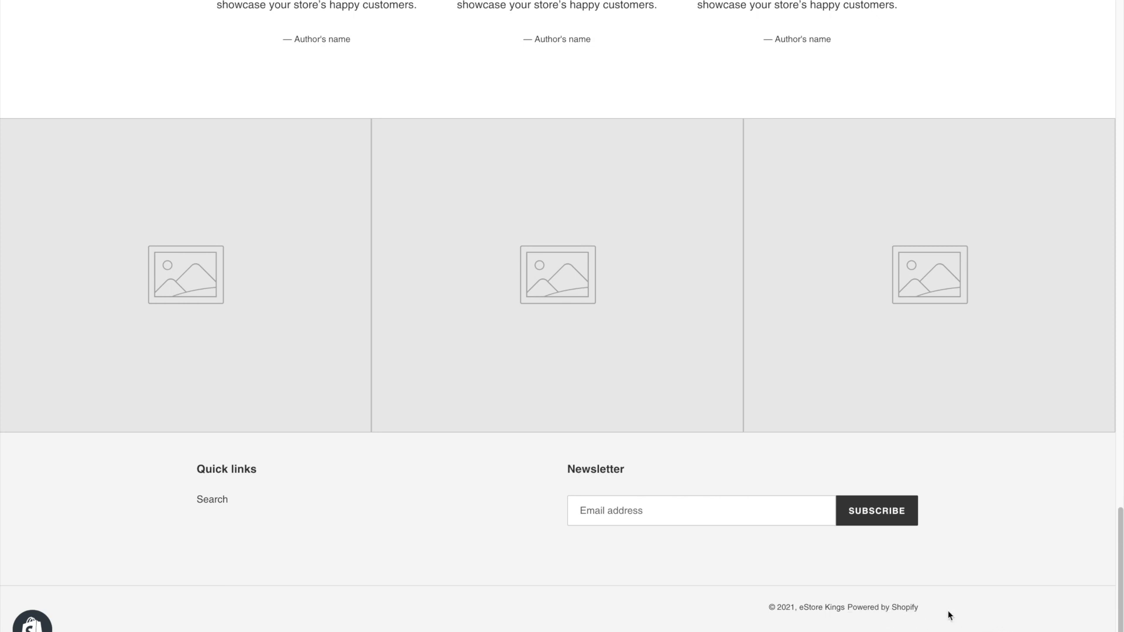
{"action": "mouse_move", "coordinate": [941, 621]}
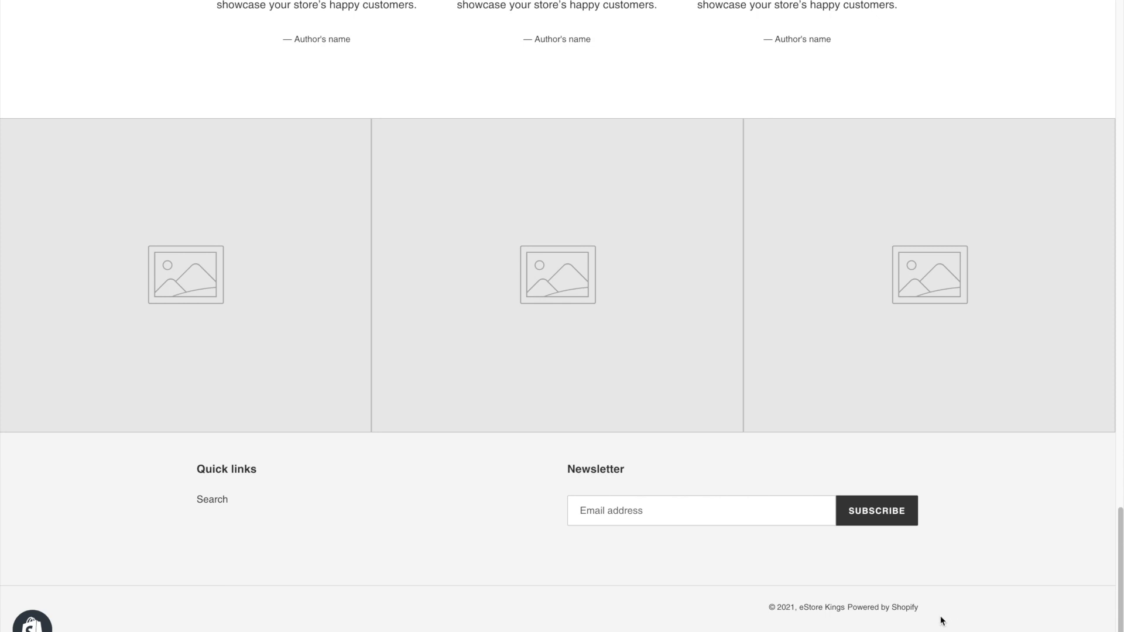
{"action": "mouse_move", "coordinate": [872, 631]}
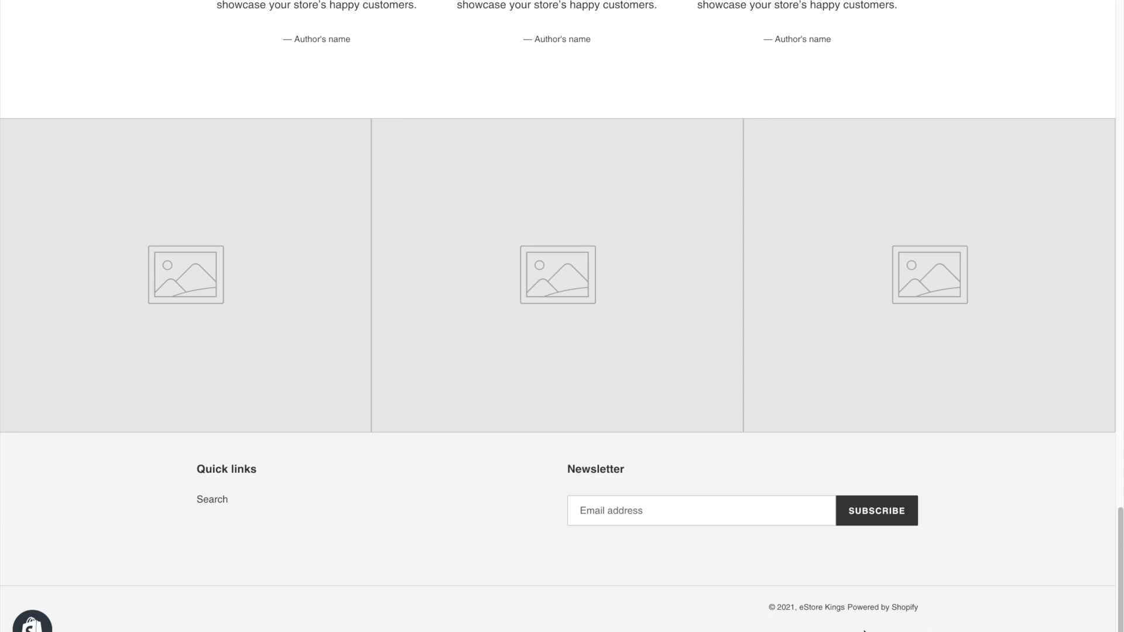
{"action": "mouse_move", "coordinate": [820, 608]}
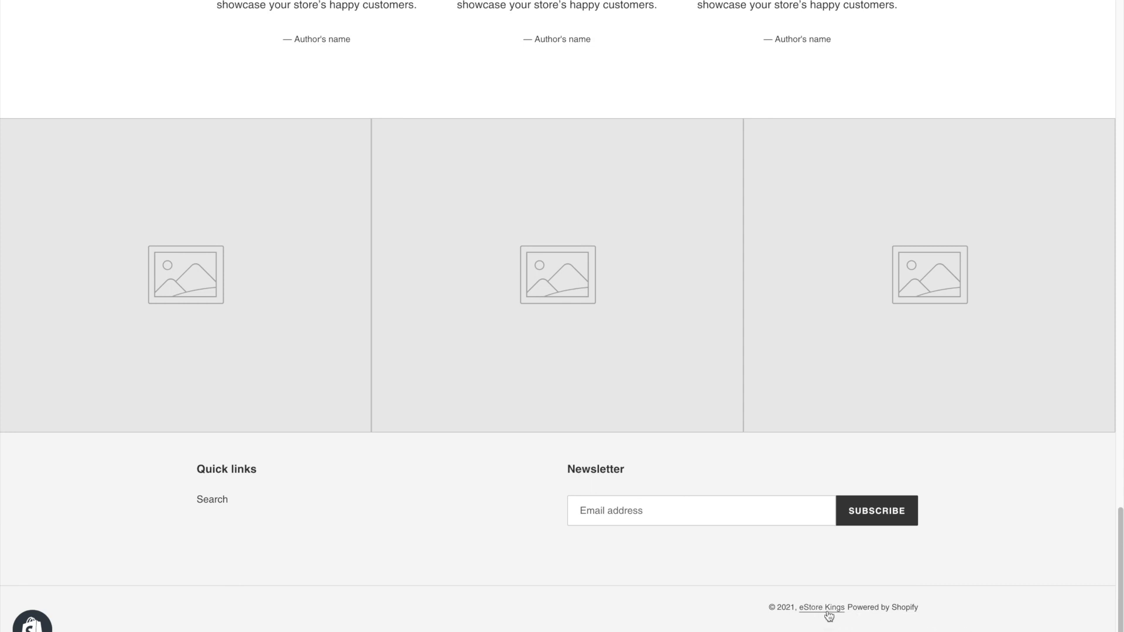
{"action": "mouse_move", "coordinate": [967, 625]}
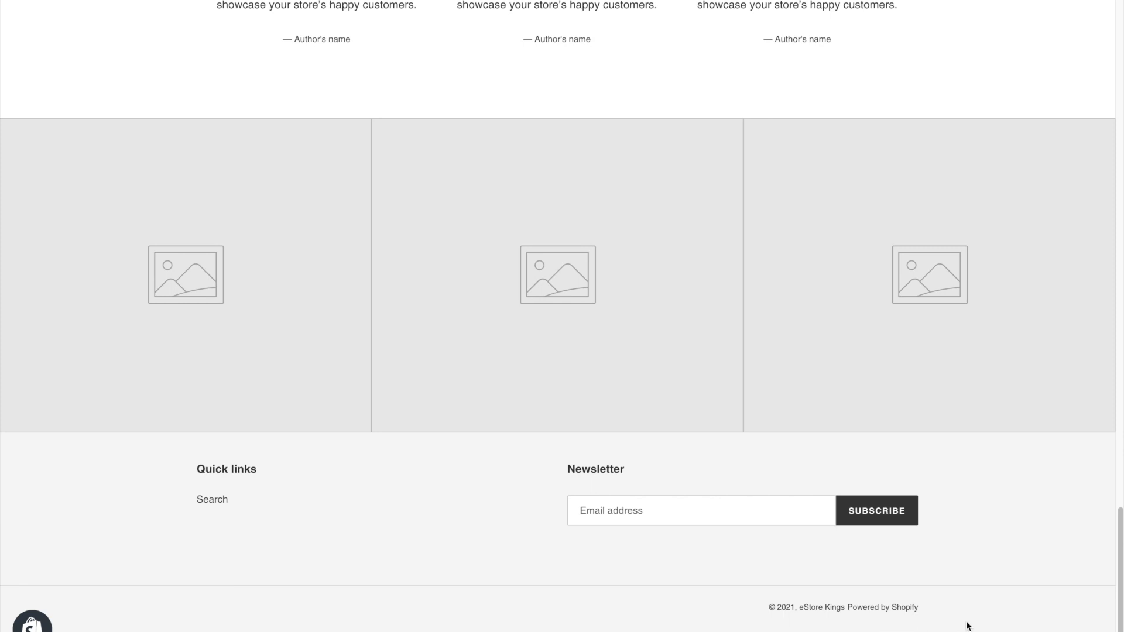
{"action": "mouse_move", "coordinate": [807, 630]}
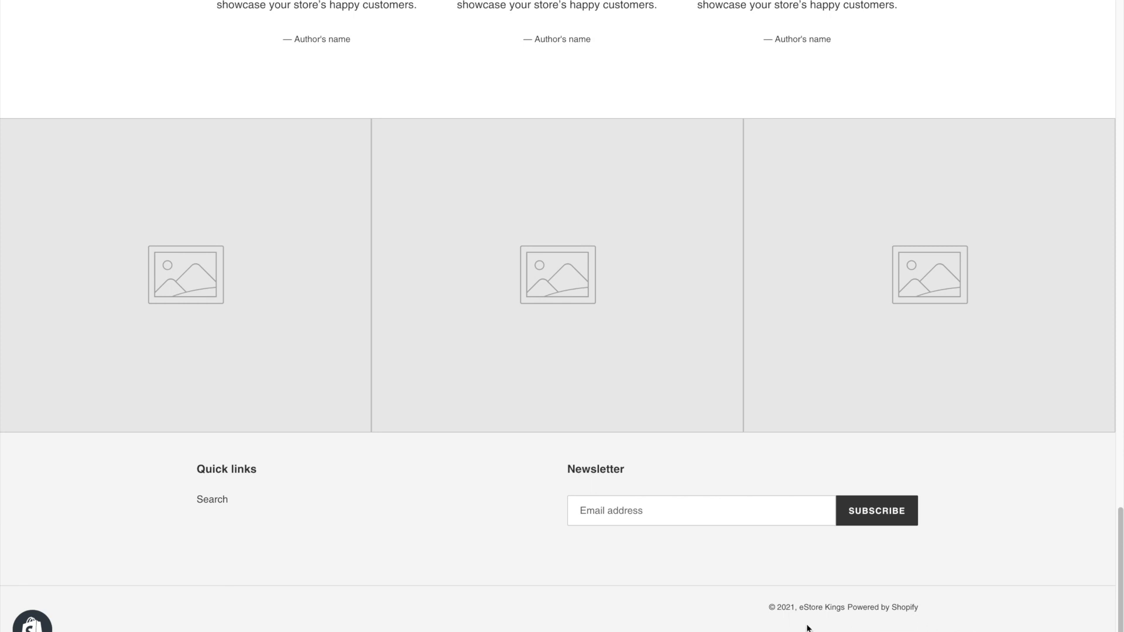
{"action": "mouse_move", "coordinate": [141, 21]}
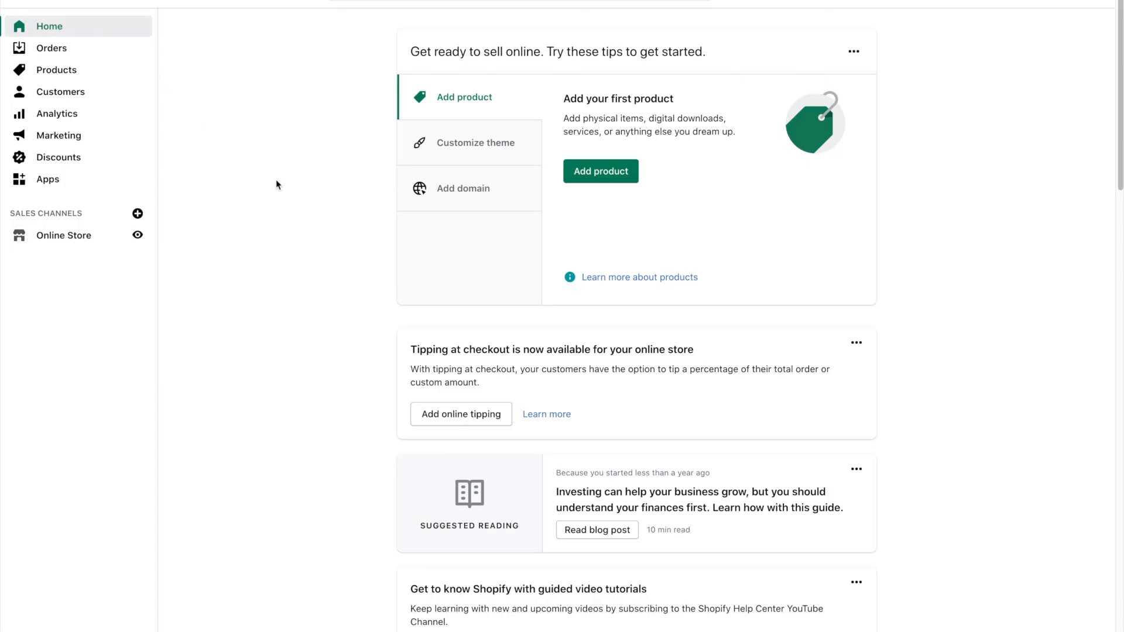
{"action": "mouse_move", "coordinate": [64, 236]}
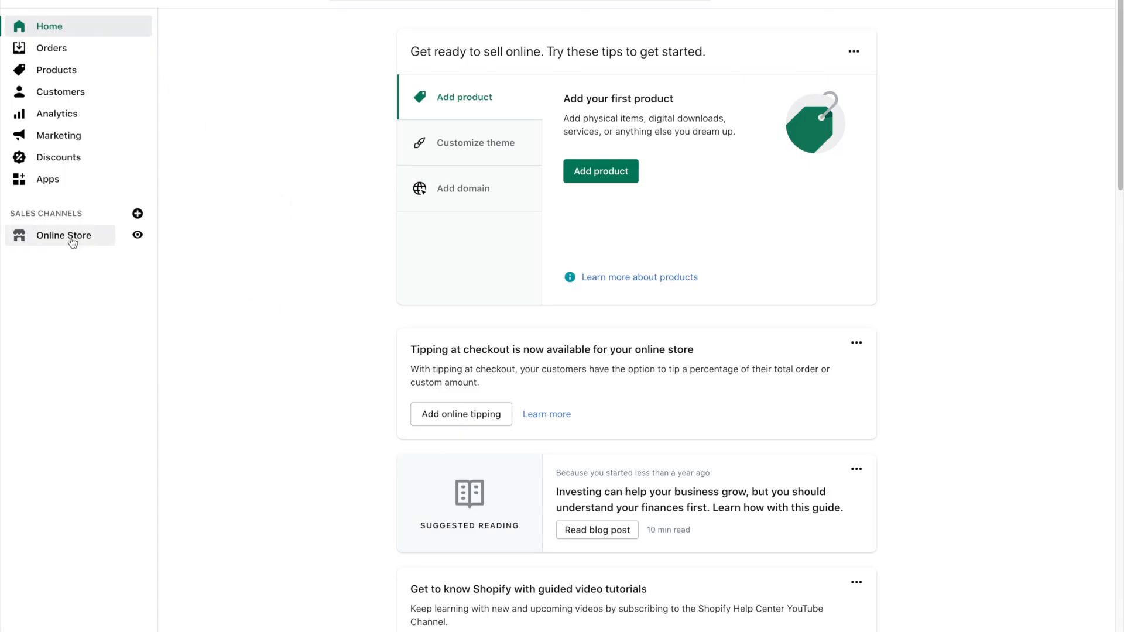
{"action": "left_click", "coordinate": [64, 235]}
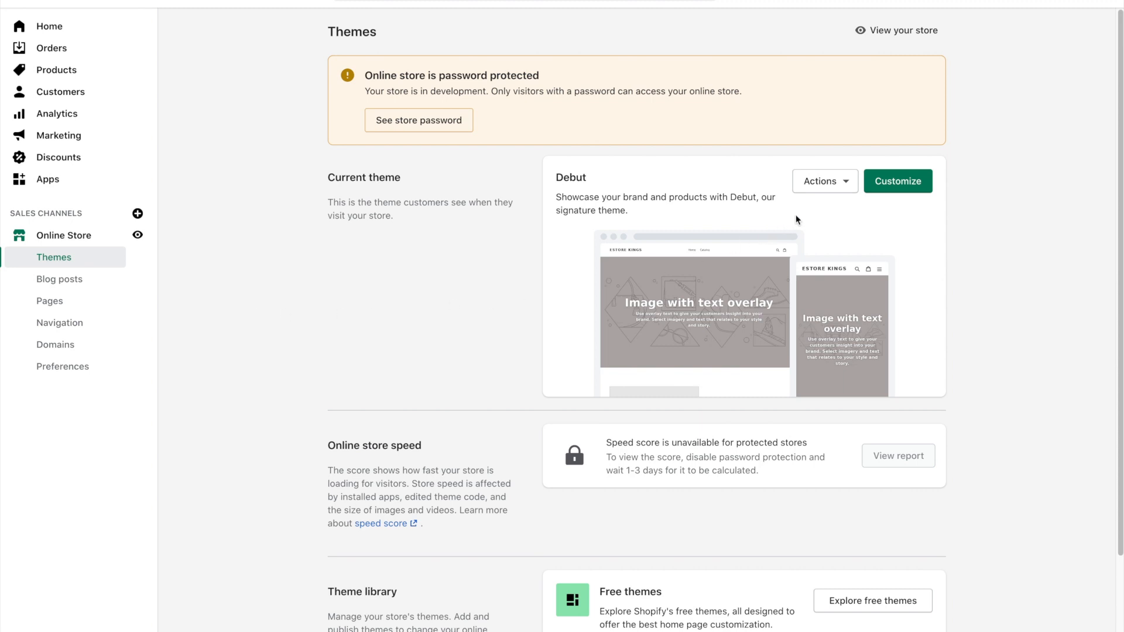
{"action": "mouse_move", "coordinate": [898, 180]}
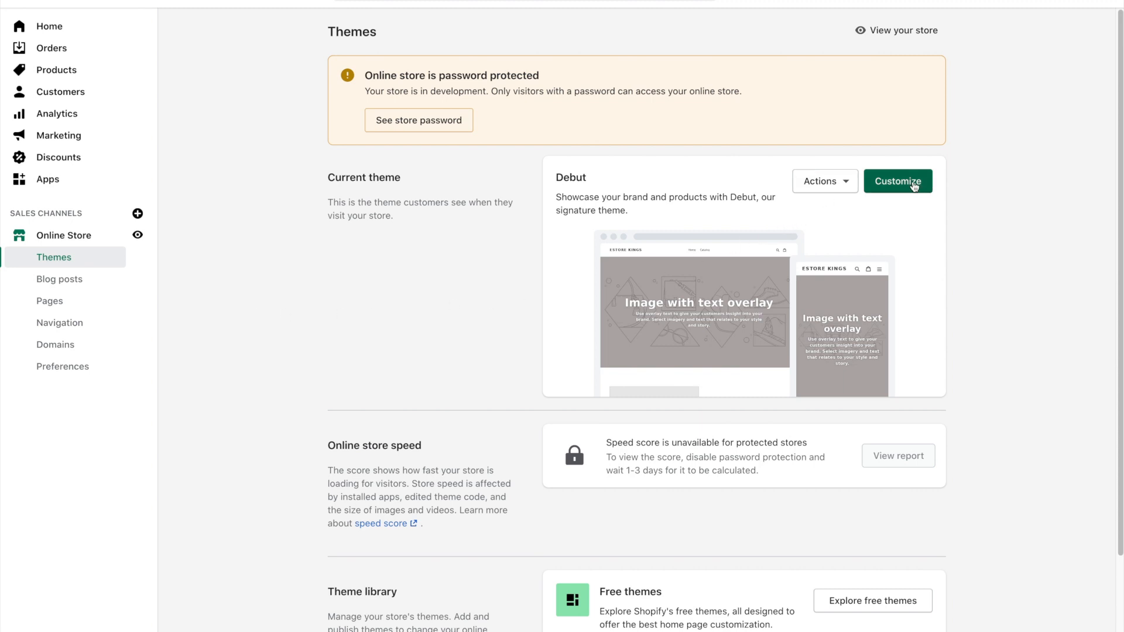
{"action": "left_click", "coordinate": [897, 180]}
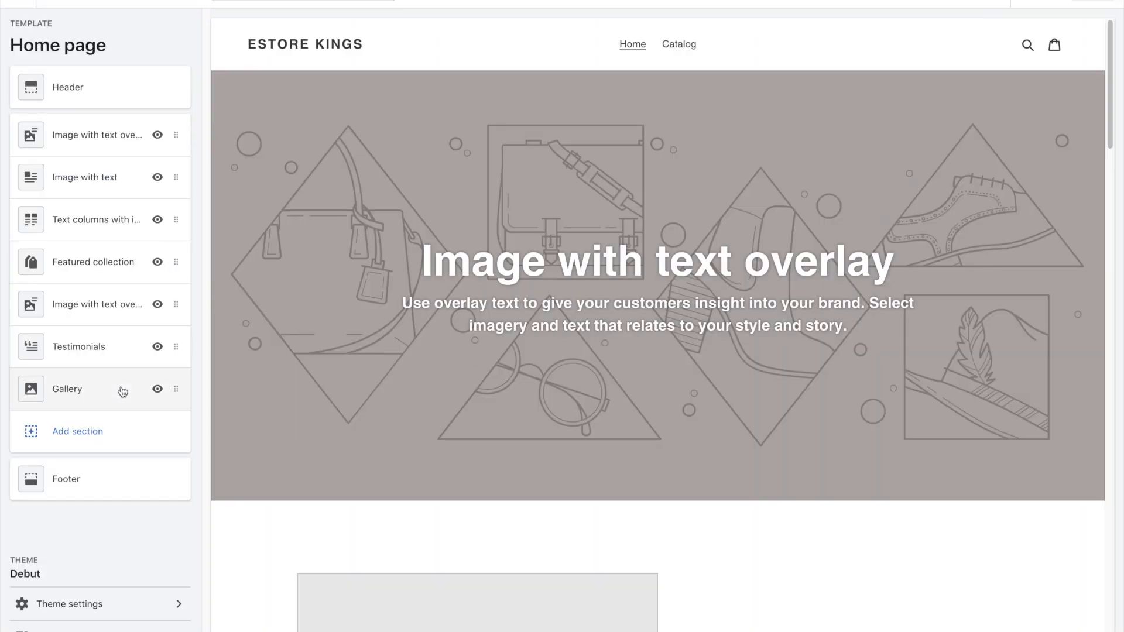
{"action": "mouse_move", "coordinate": [135, 34]}
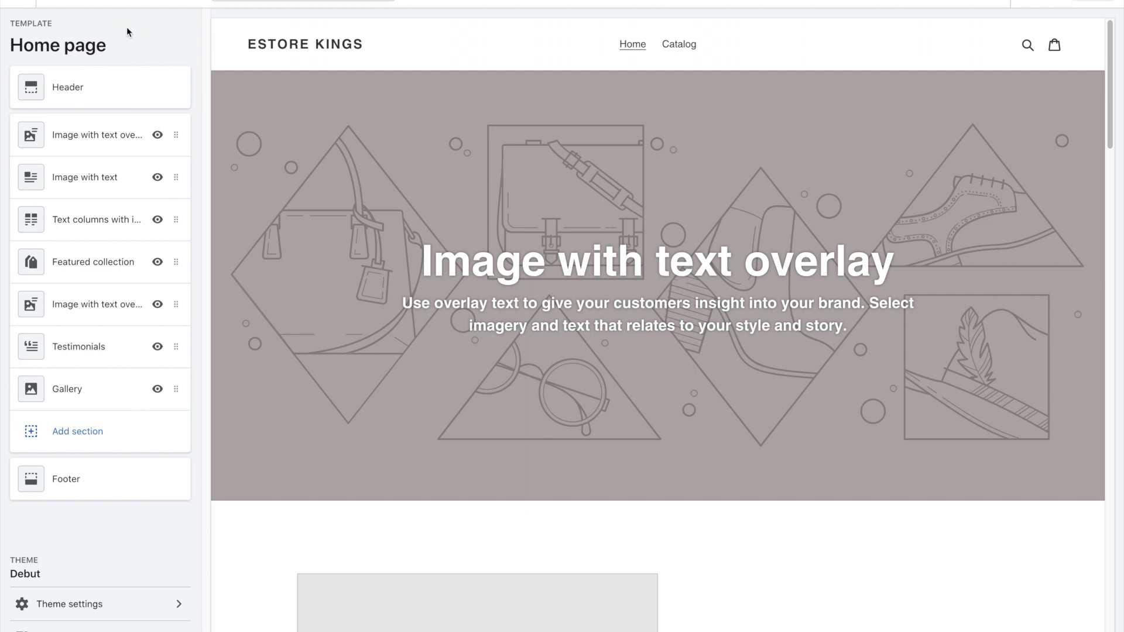
{"action": "mouse_move", "coordinate": [164, 487]}
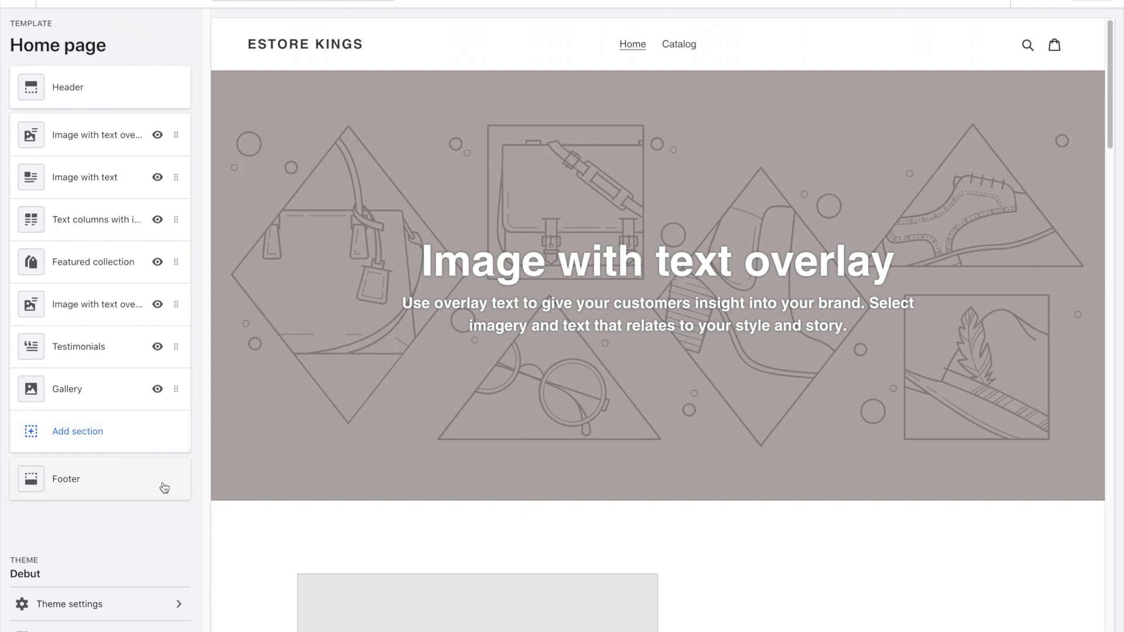
View the Footer section's settings, glance at Theme Settings, and return to the Footer settings.
{"action": "left_click", "coordinate": [65, 479]}
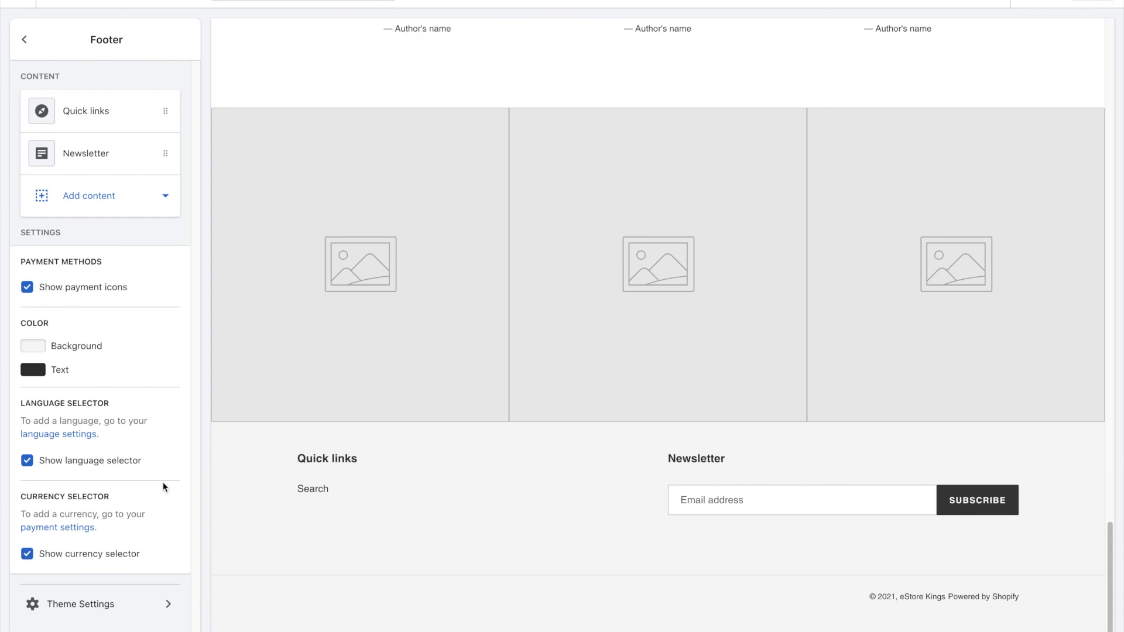
{"action": "mouse_move", "coordinate": [151, 327]}
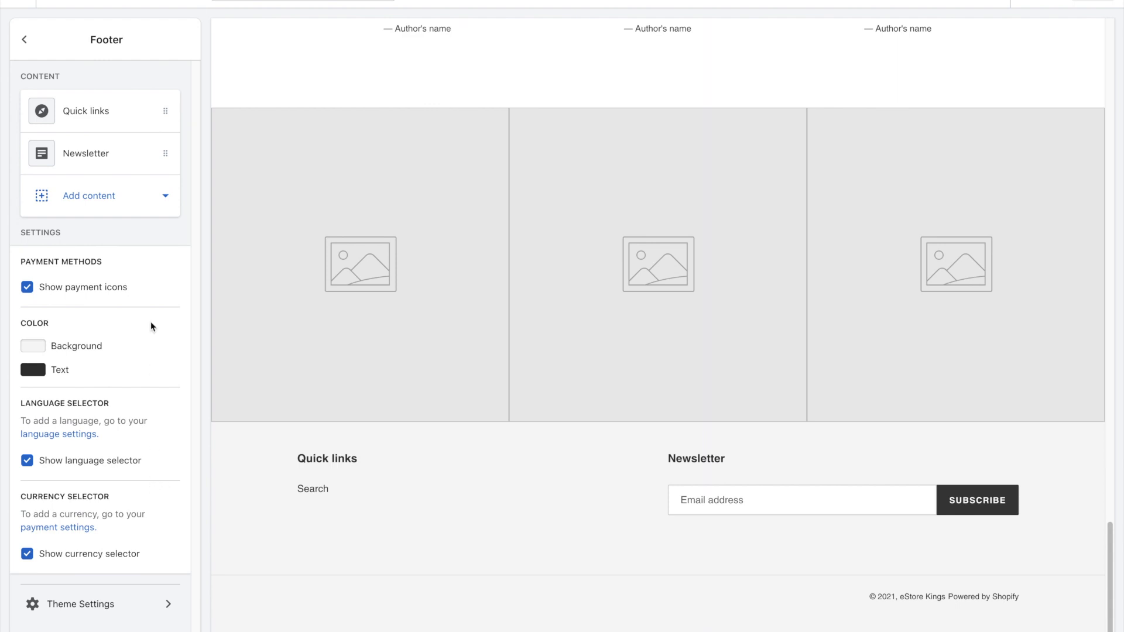
{"action": "mouse_move", "coordinate": [124, 546]}
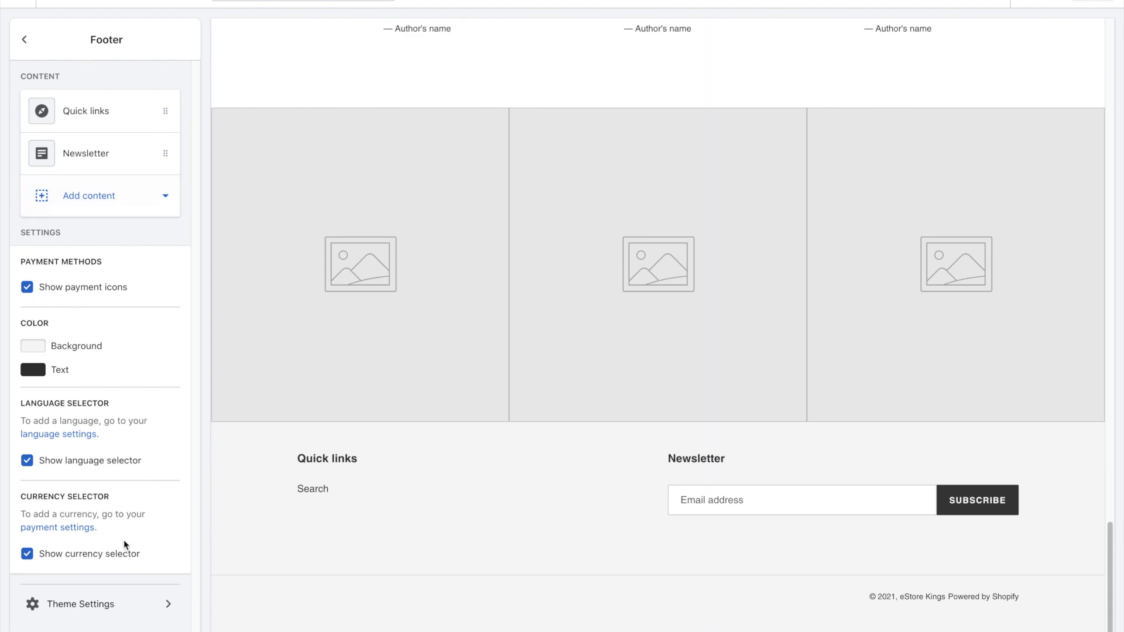
{"action": "left_click", "coordinate": [81, 604]}
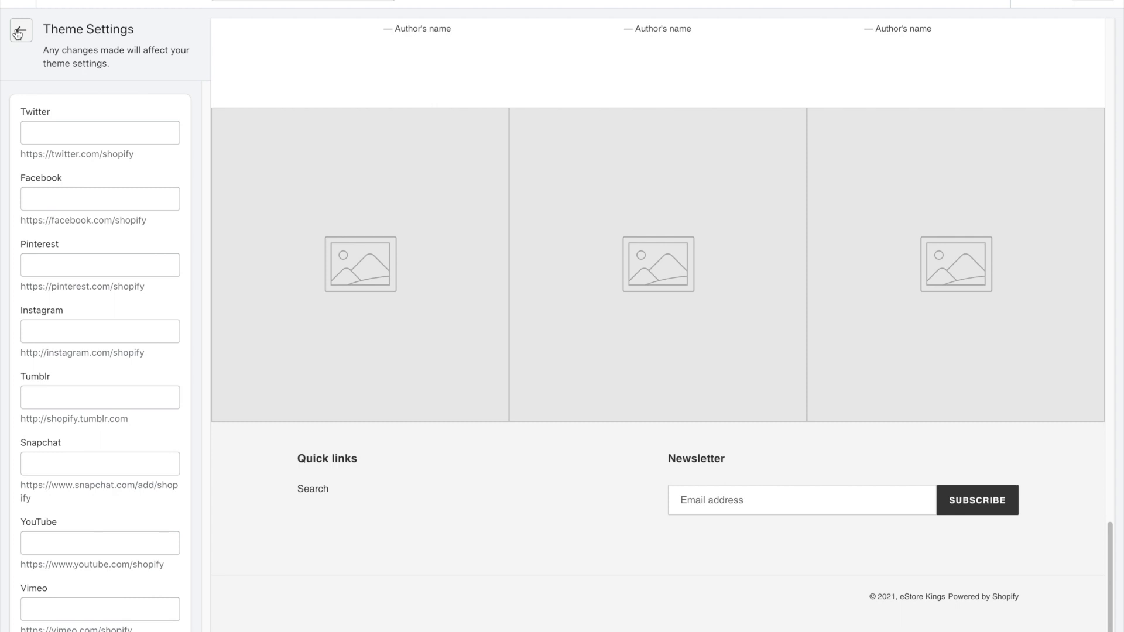
{"action": "mouse_move", "coordinate": [103, 42]}
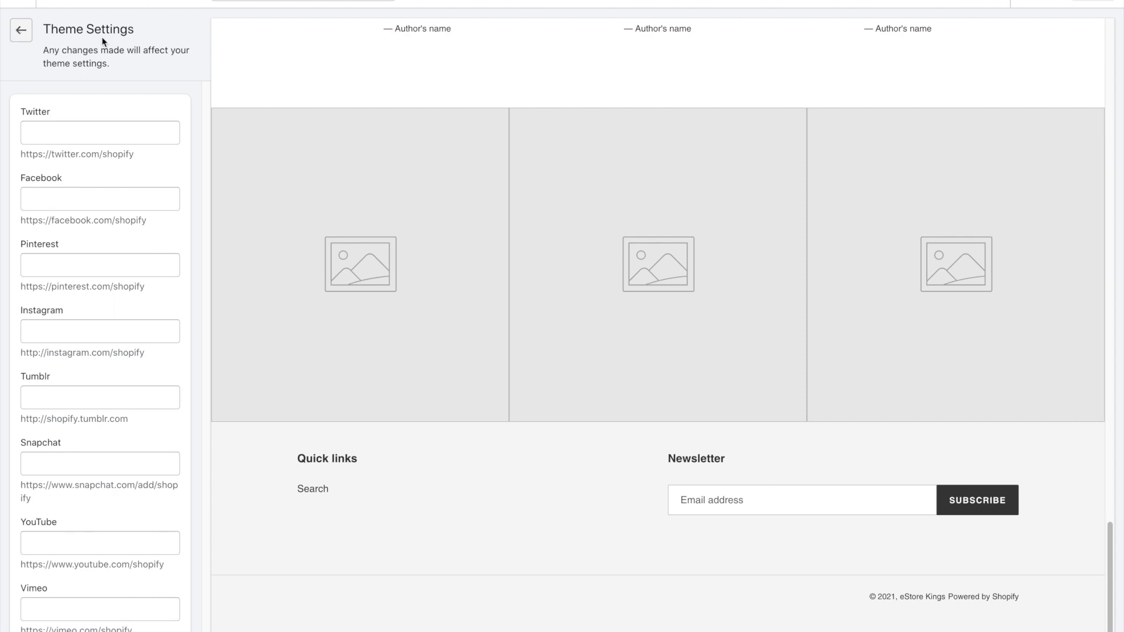
{"action": "left_click", "coordinate": [19, 29]}
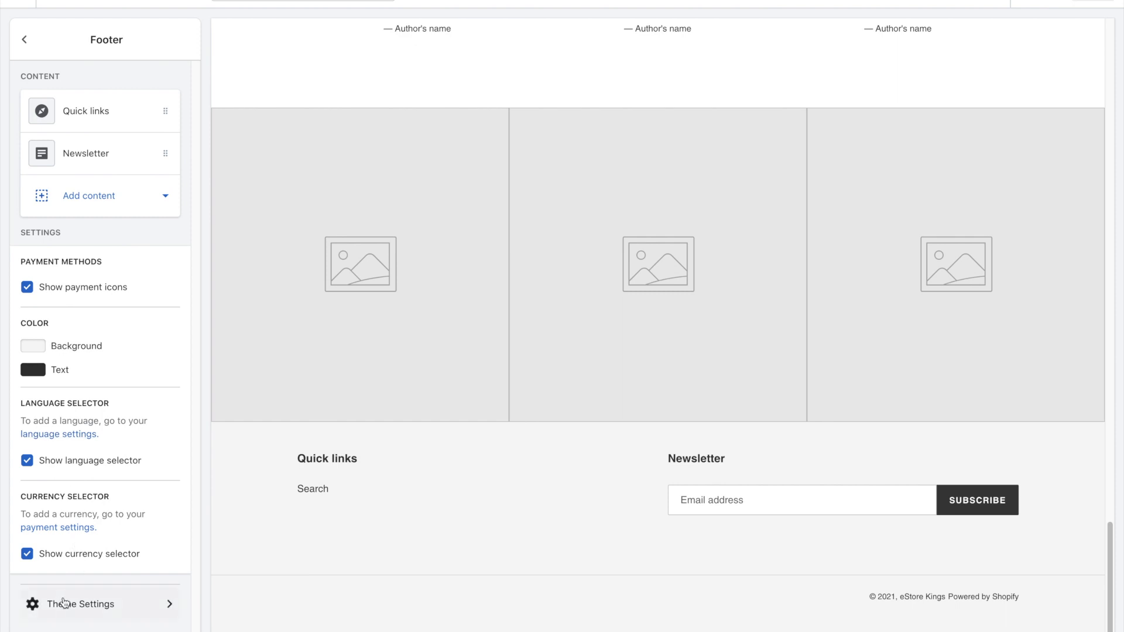
{"action": "mouse_move", "coordinate": [136, 595]}
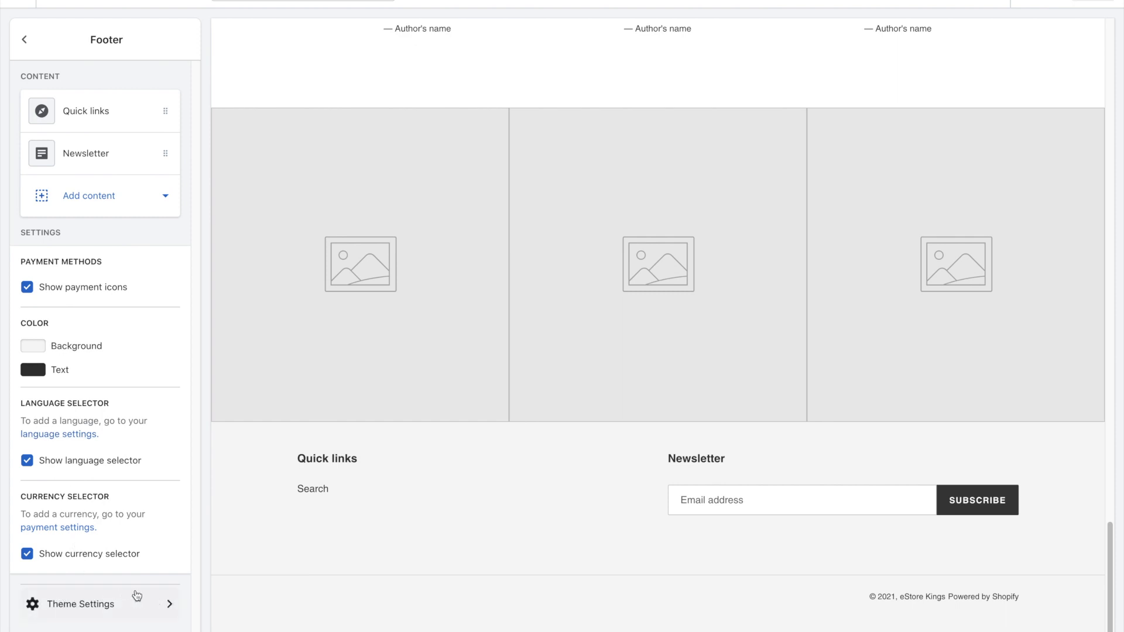
{"action": "mouse_move", "coordinate": [113, 593]}
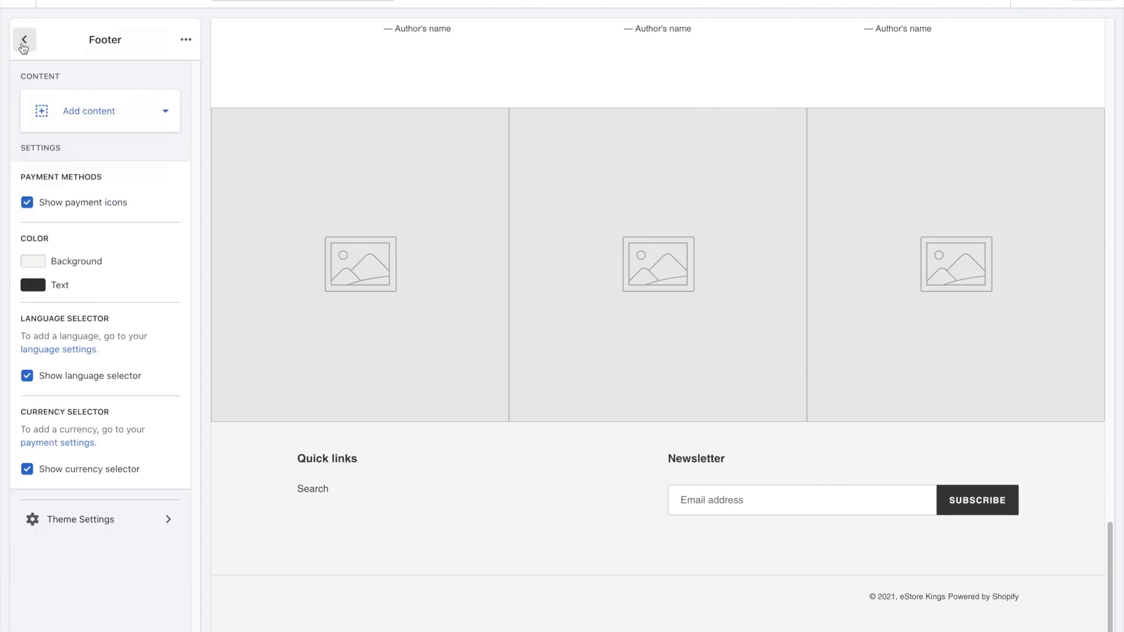
Exit the customizer back to the Themes page with Debut as current theme.
{"action": "left_click", "coordinate": [24, 40]}
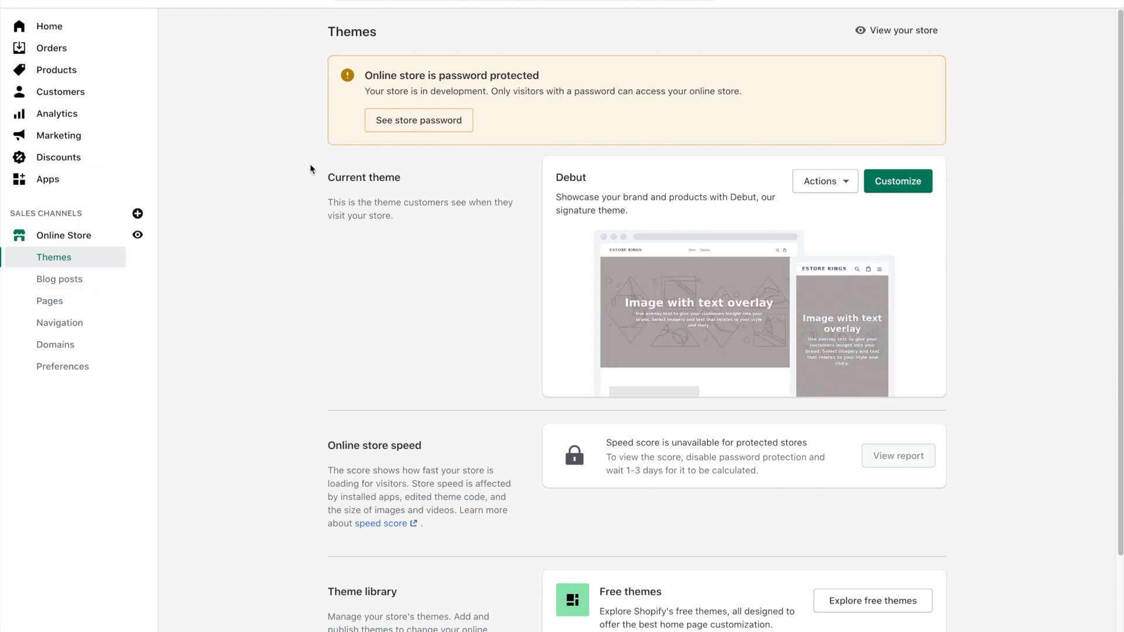
{"action": "mouse_move", "coordinate": [41, 234]}
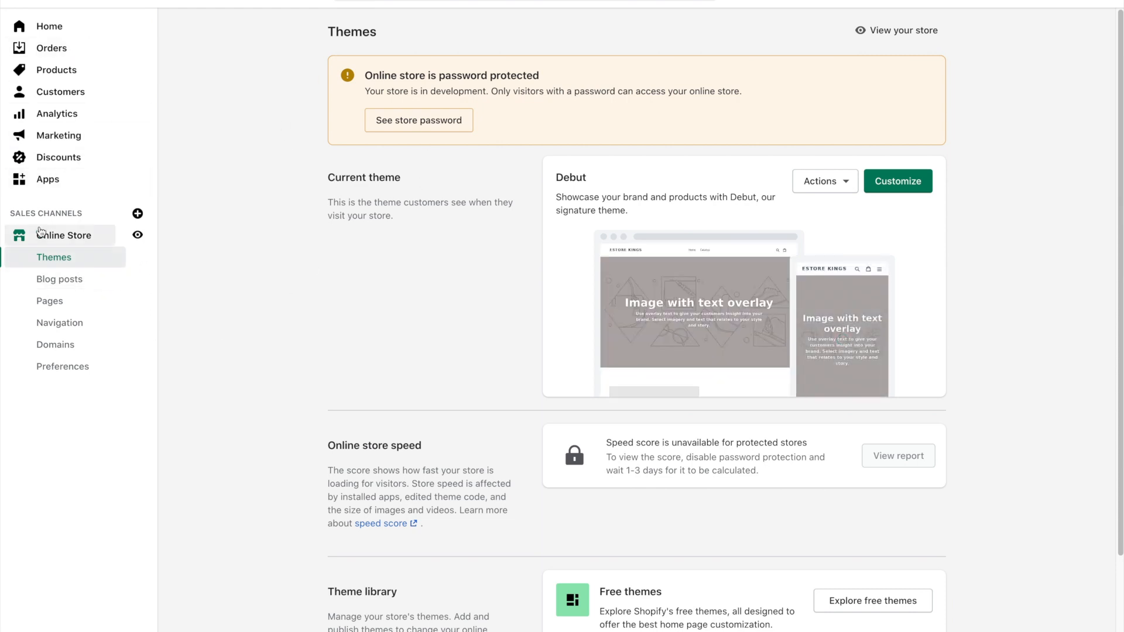
{"action": "mouse_move", "coordinate": [54, 238]}
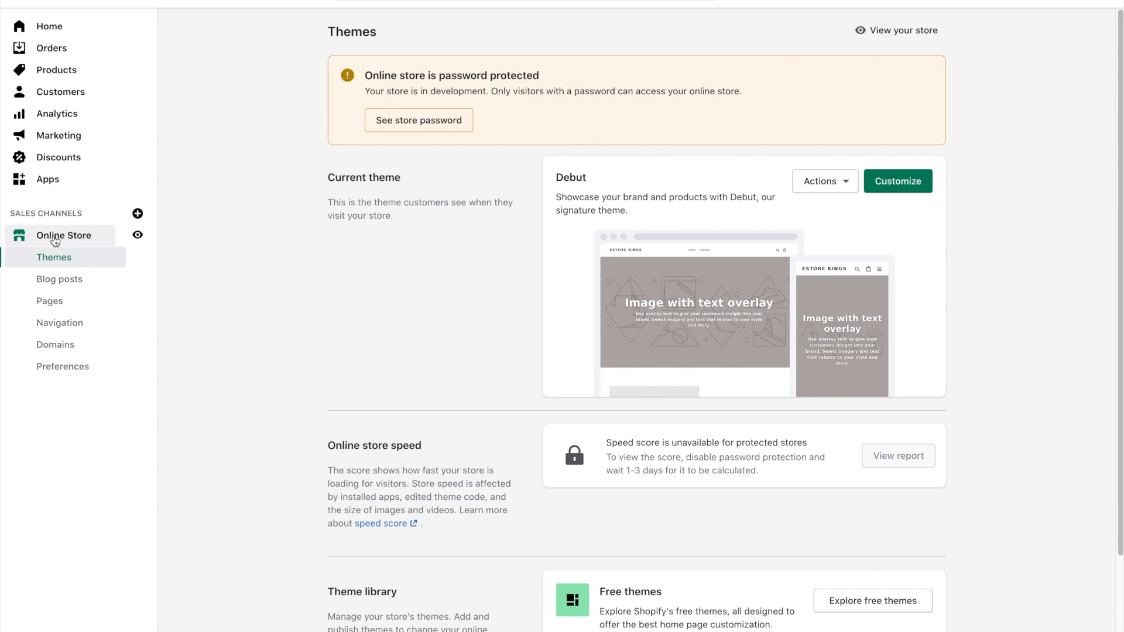
{"action": "mouse_move", "coordinate": [161, 311]}
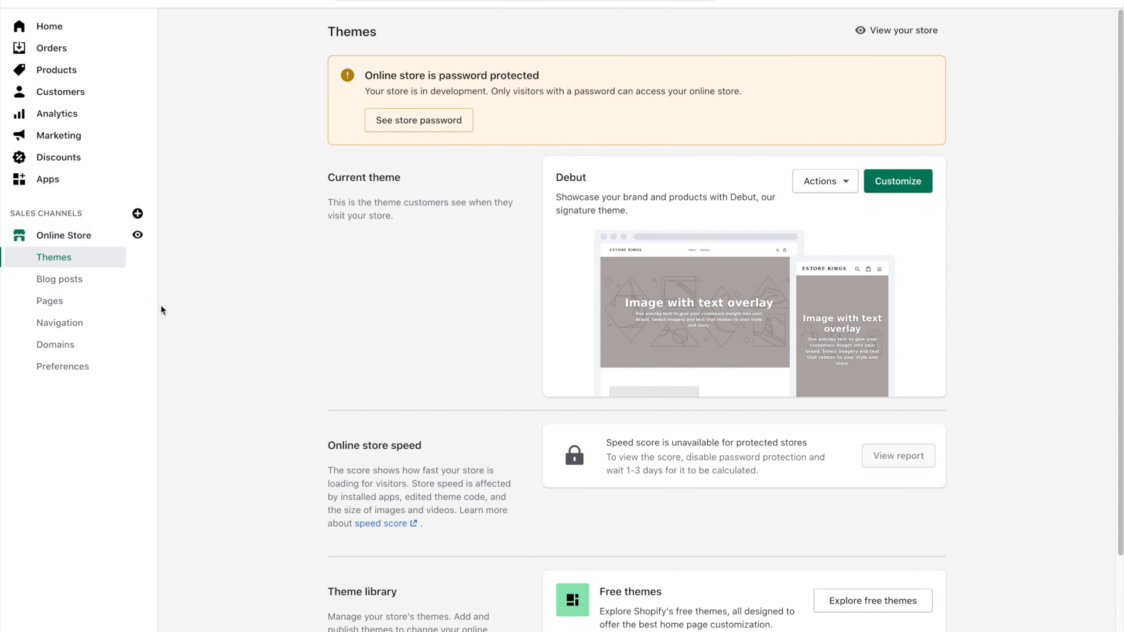
{"action": "mouse_move", "coordinate": [816, 181]}
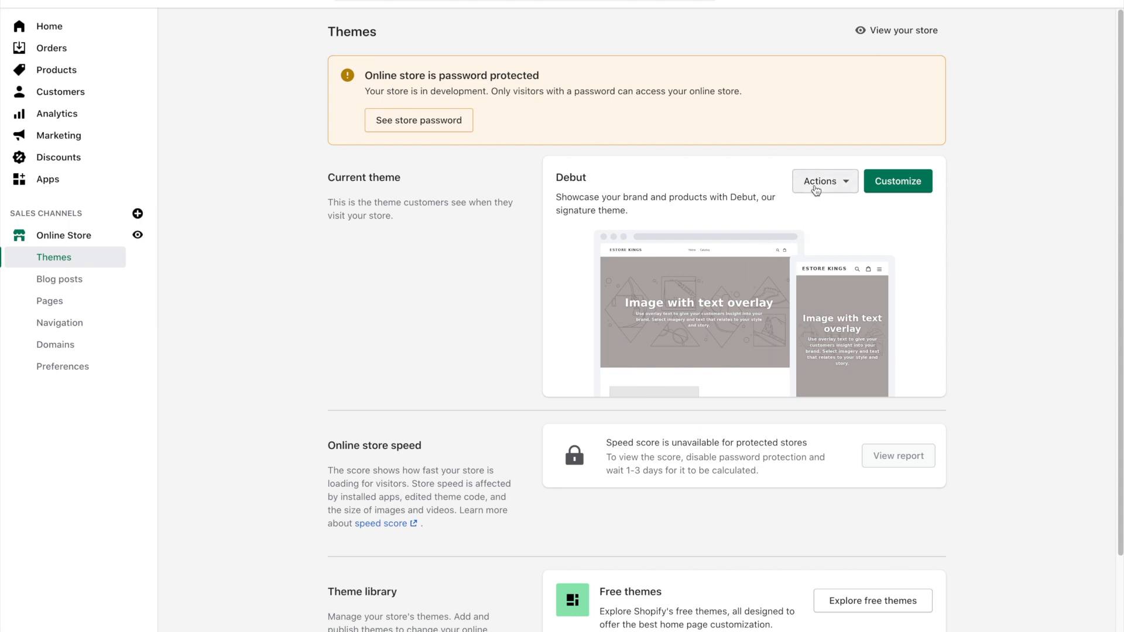
Choose Actions > Edit code on the Debut theme to enter its code editor.
{"action": "left_click", "coordinate": [823, 181]}
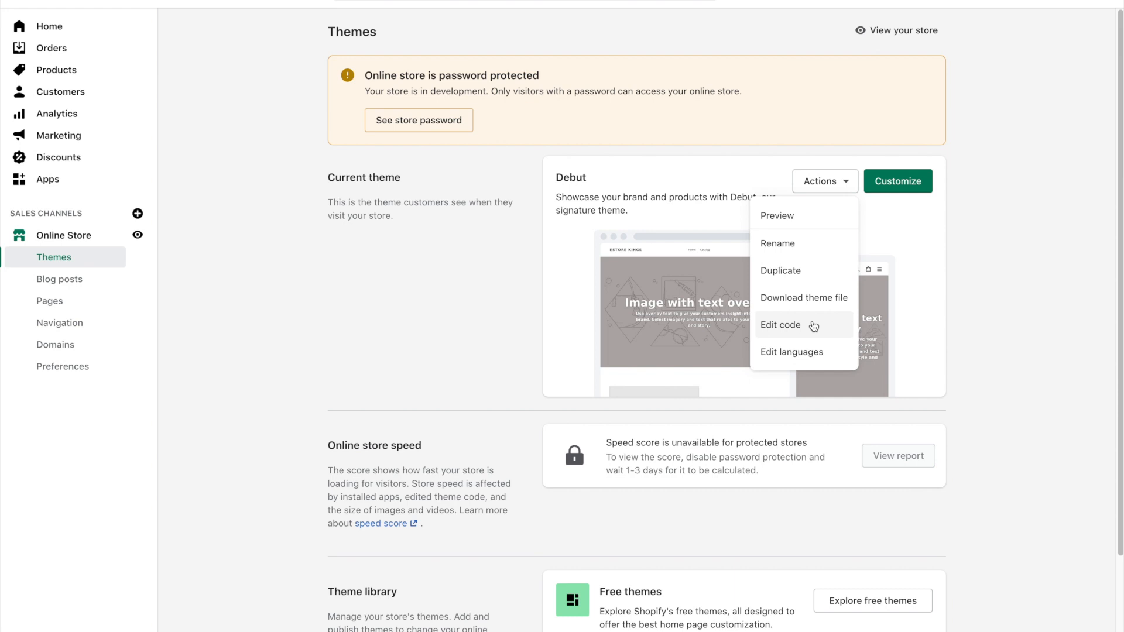
{"action": "left_click", "coordinate": [780, 324]}
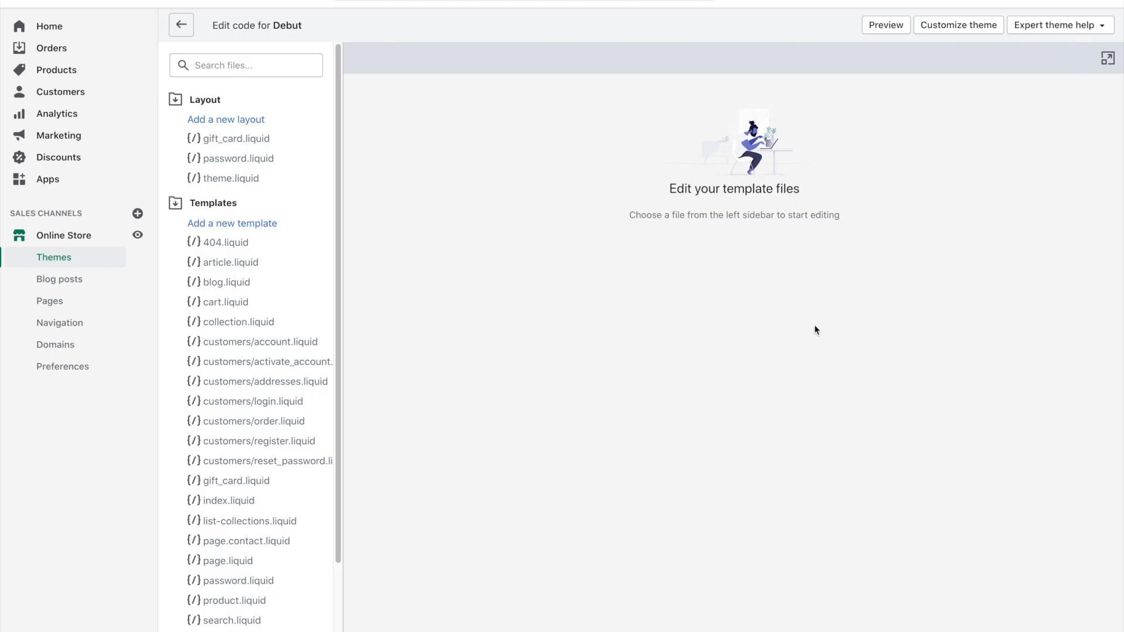
Search the theme files for 'footer' and load sections/footer.liquid, scrolling into its markup.
{"action": "left_click", "coordinate": [245, 65]}
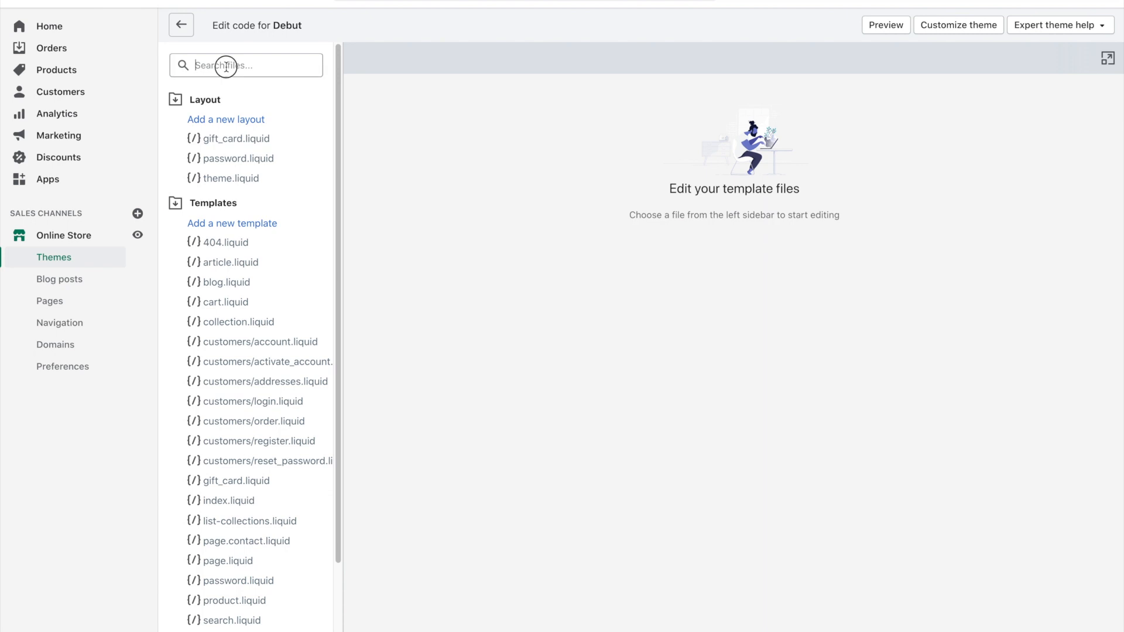
{"action": "left_click", "coordinate": [245, 65]}
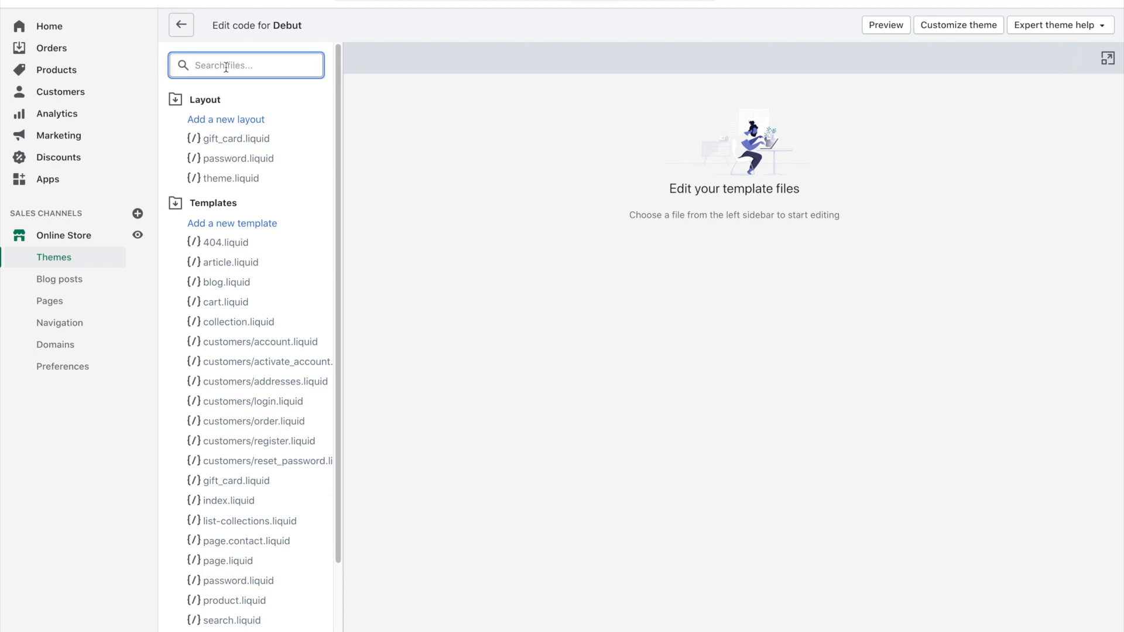
{"action": "type", "text": "foot"}
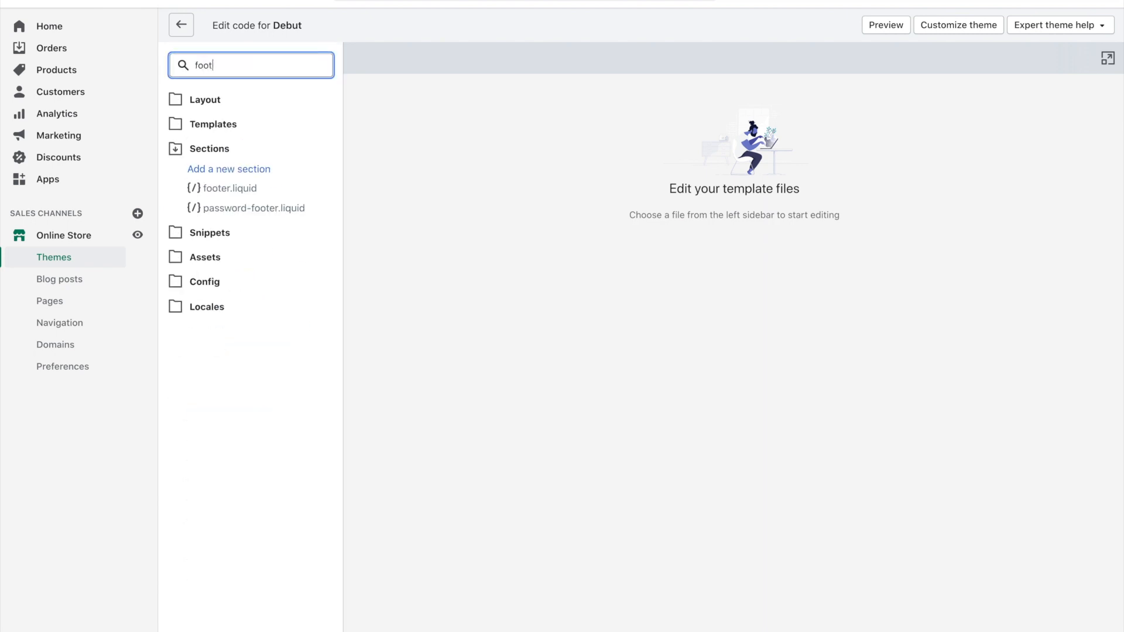
{"action": "type", "text": "er"}
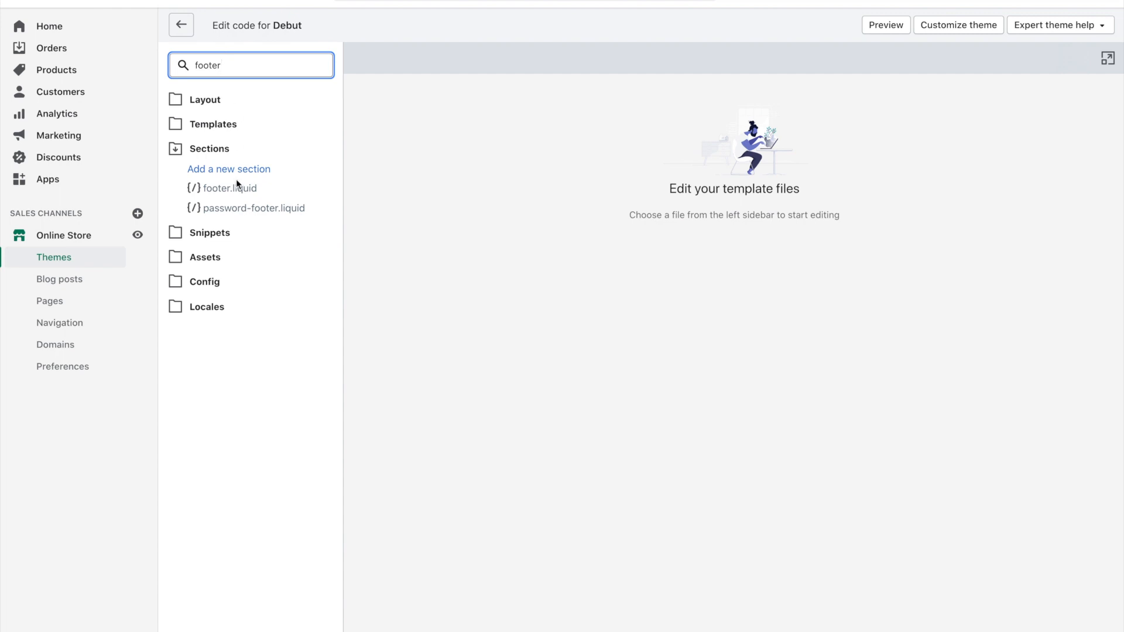
{"action": "mouse_move", "coordinate": [233, 189]}
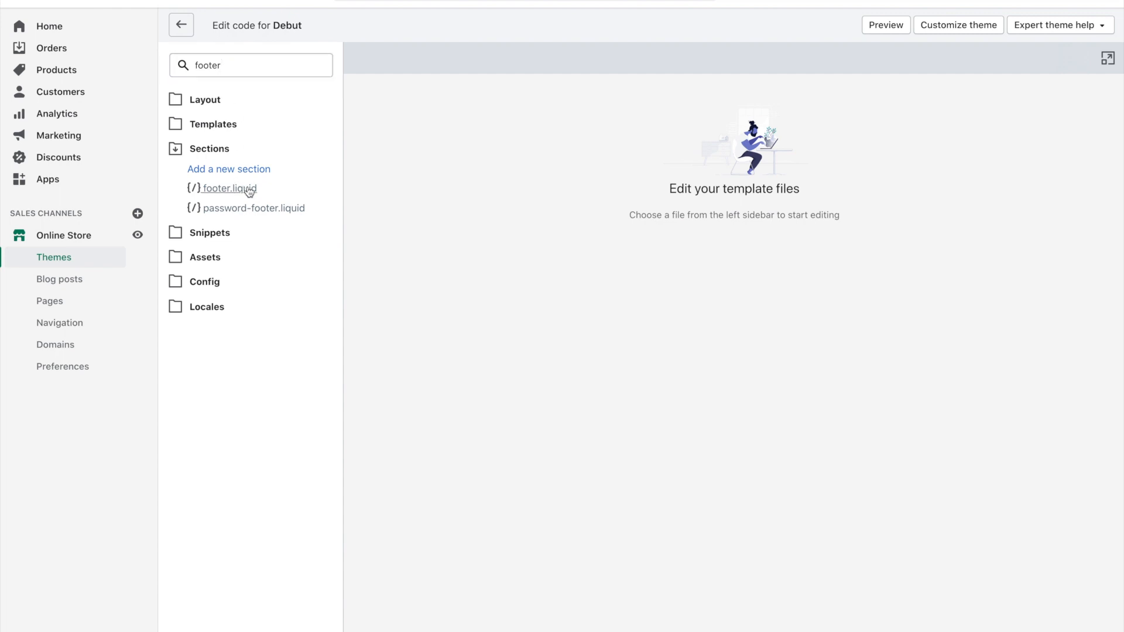
{"action": "left_click", "coordinate": [230, 188]}
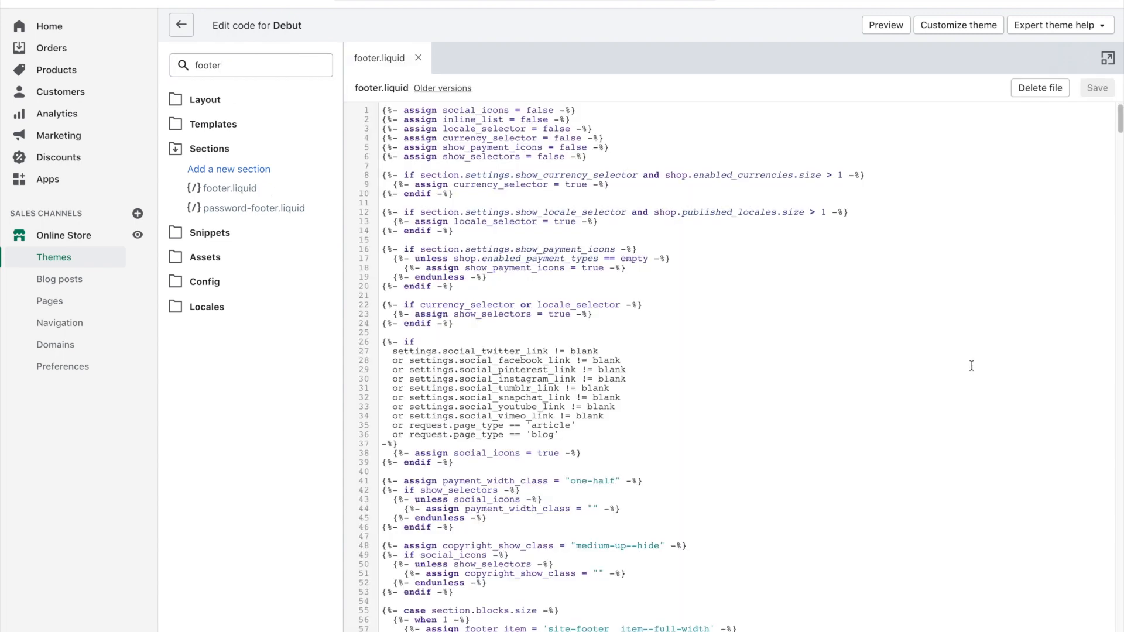
{"action": "scroll", "scroll_direction": "down", "scroll_amount": 3}
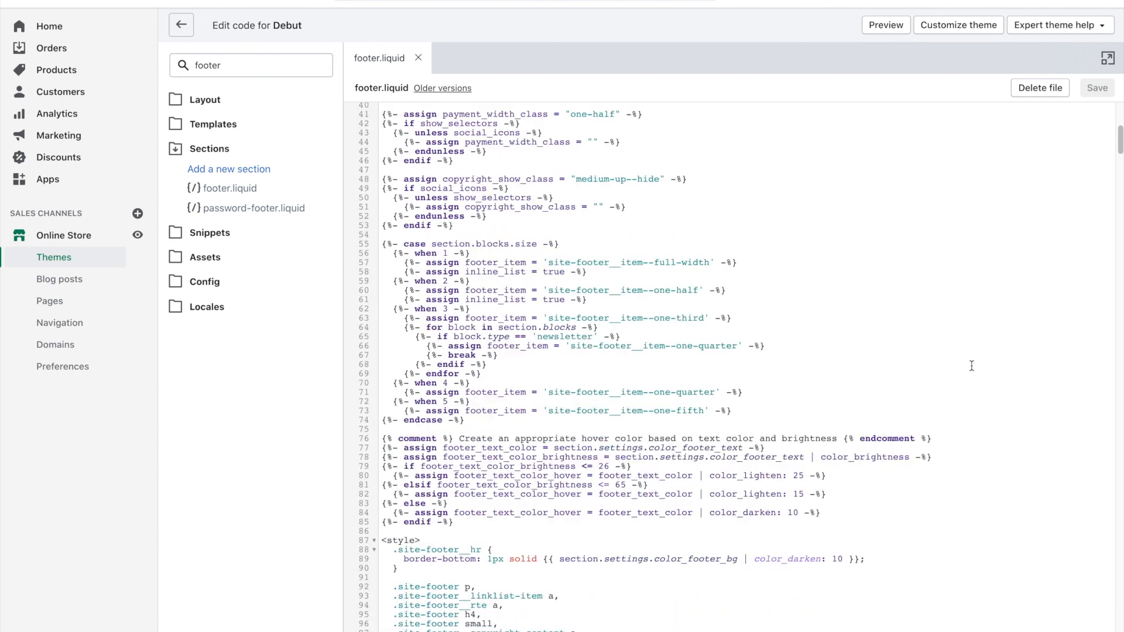
{"action": "scroll", "scroll_direction": "down", "scroll_amount": 3}
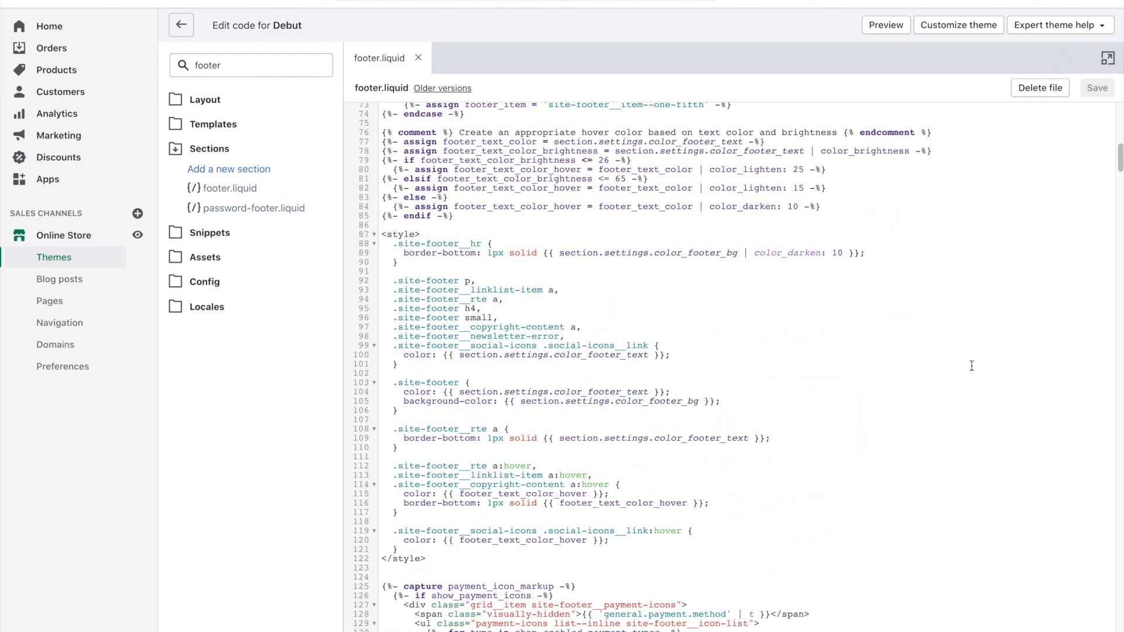
{"action": "scroll", "scroll_direction": "down", "scroll_amount": 3}
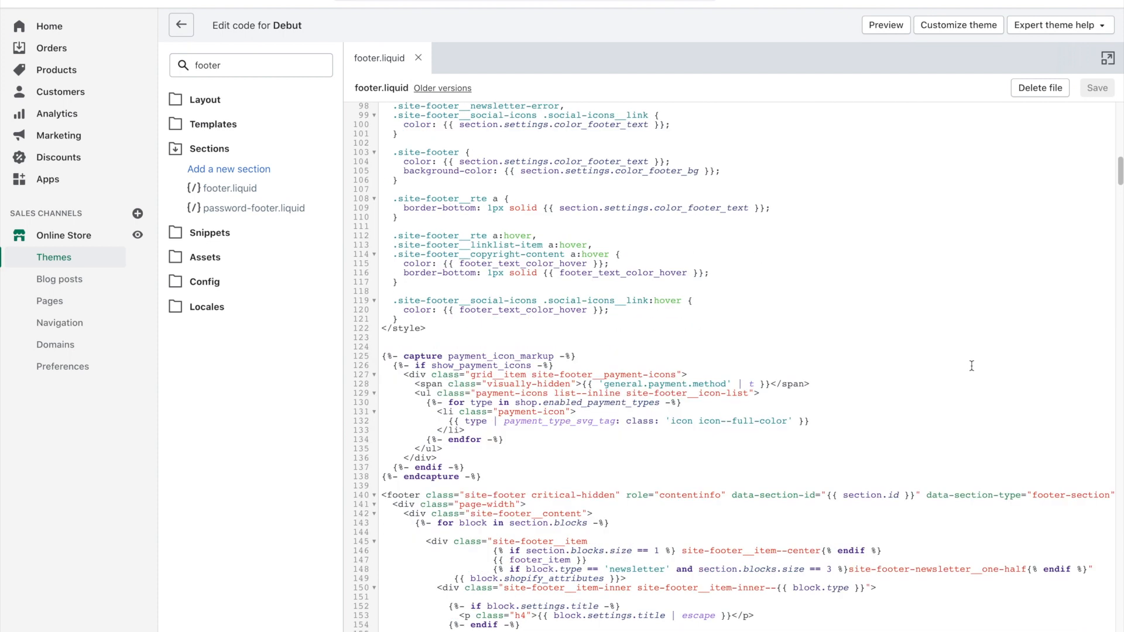
{"action": "mouse_move", "coordinate": [929, 266]}
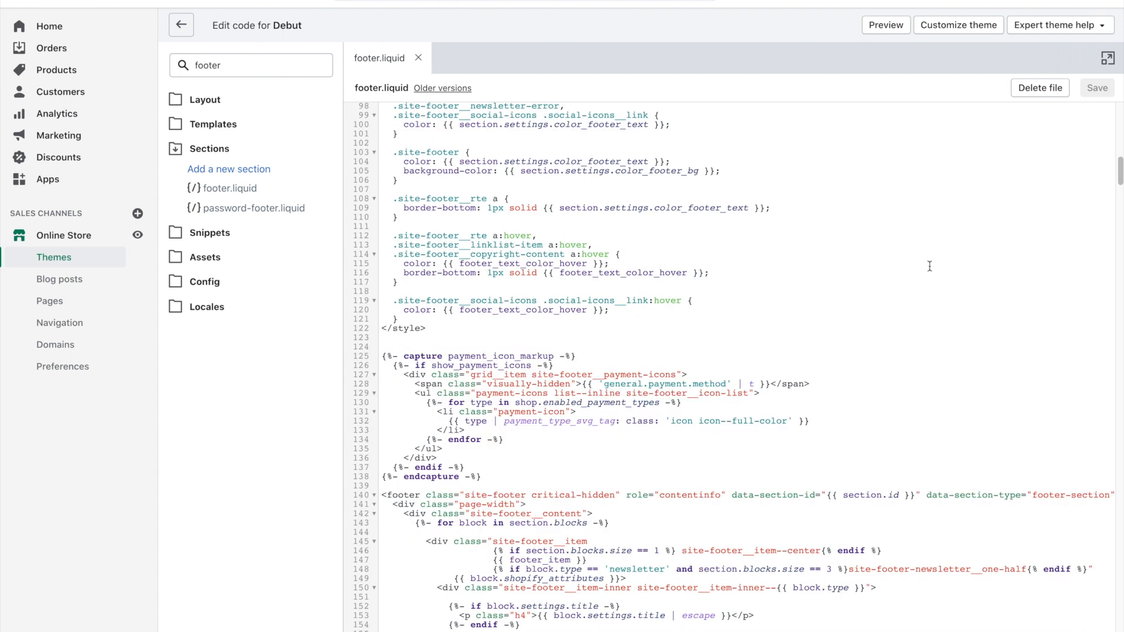
{"action": "mouse_move", "coordinate": [898, 272]}
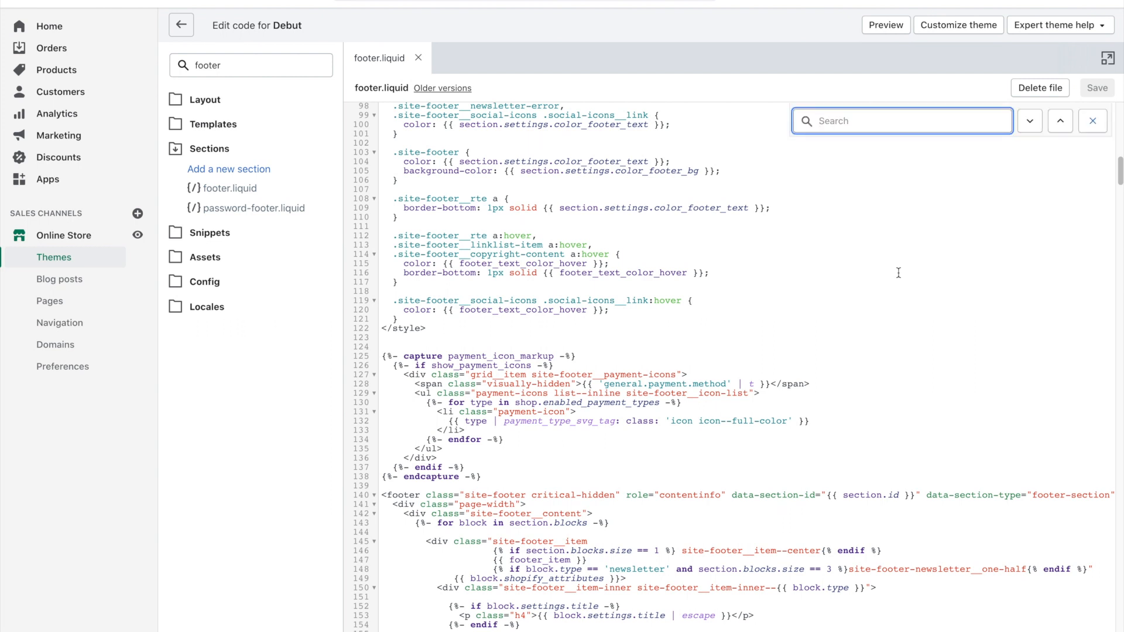
Find 'powered' in footer.liquid and compare the powered_by_link lines with the live store footer.
{"action": "type", "text": "power"}
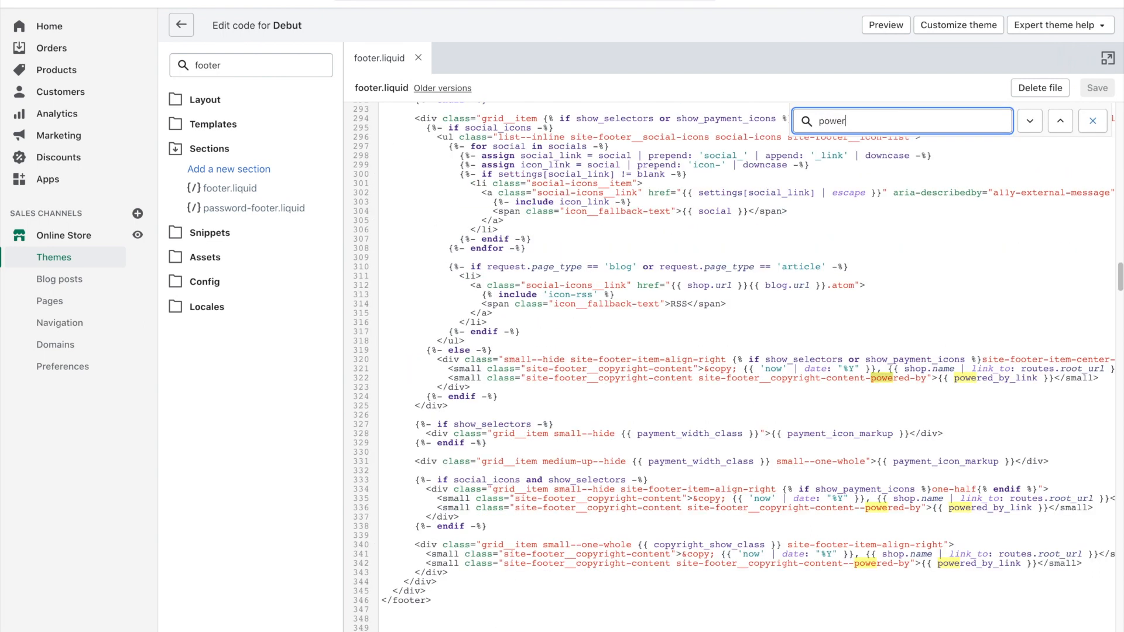
{"action": "type", "text": "ed"}
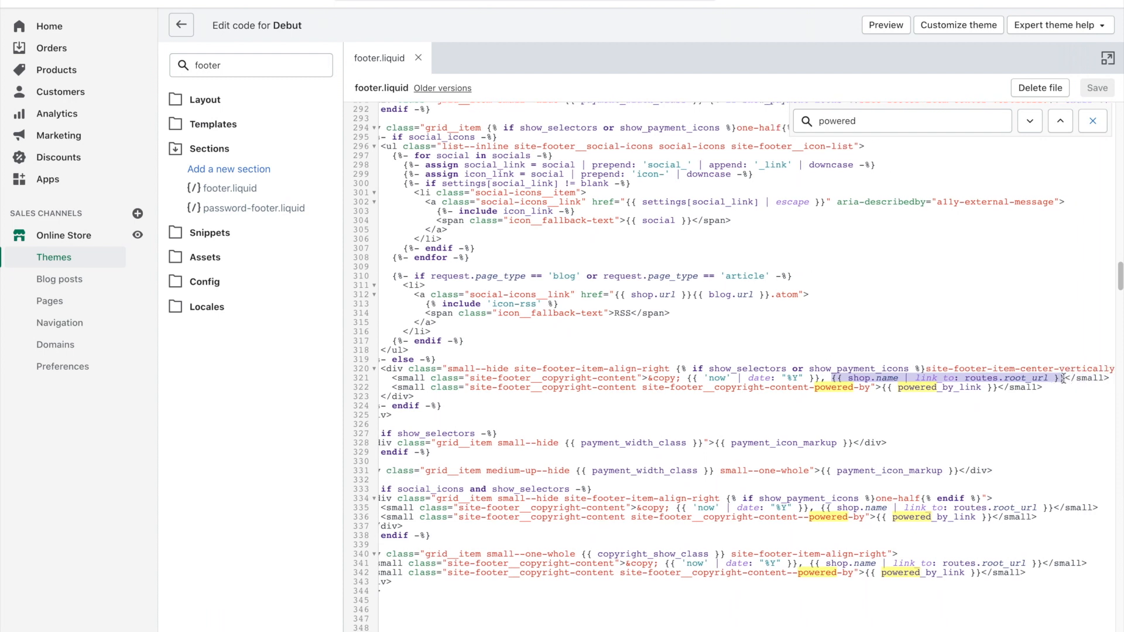
{"action": "left_click", "coordinate": [885, 25]}
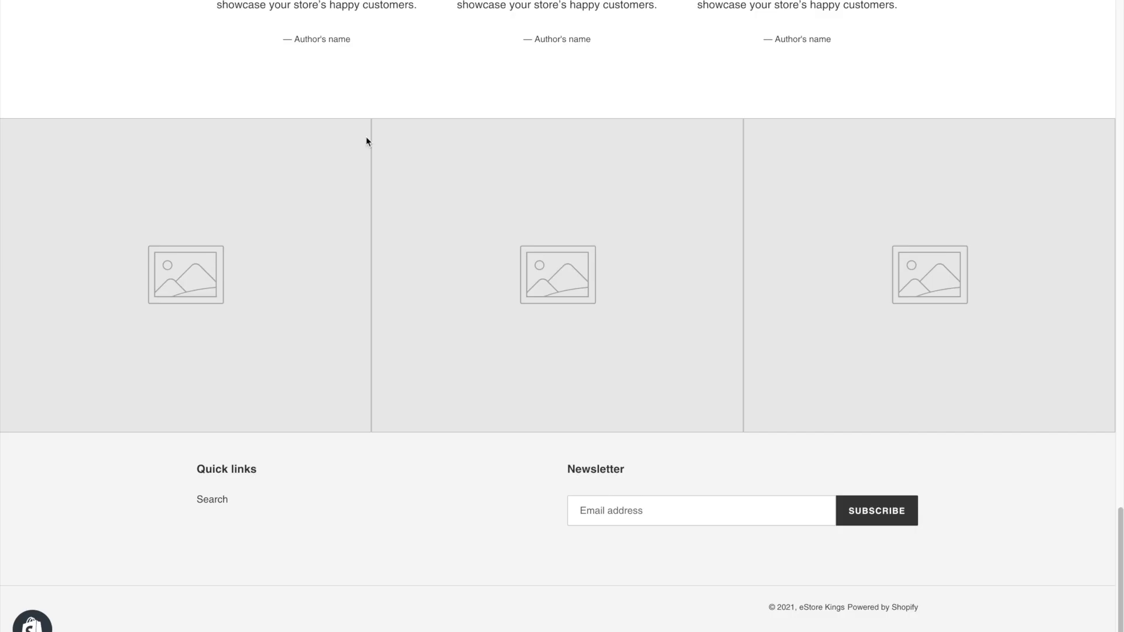
{"action": "mouse_move", "coordinate": [769, 606]}
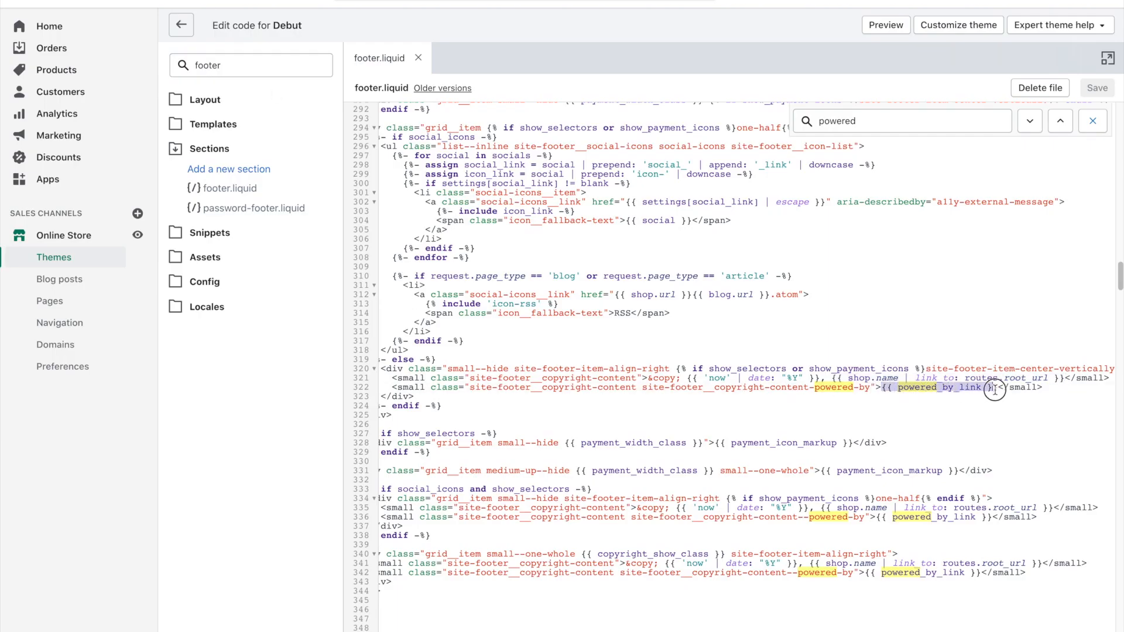
{"action": "left_click", "coordinate": [886, 25]}
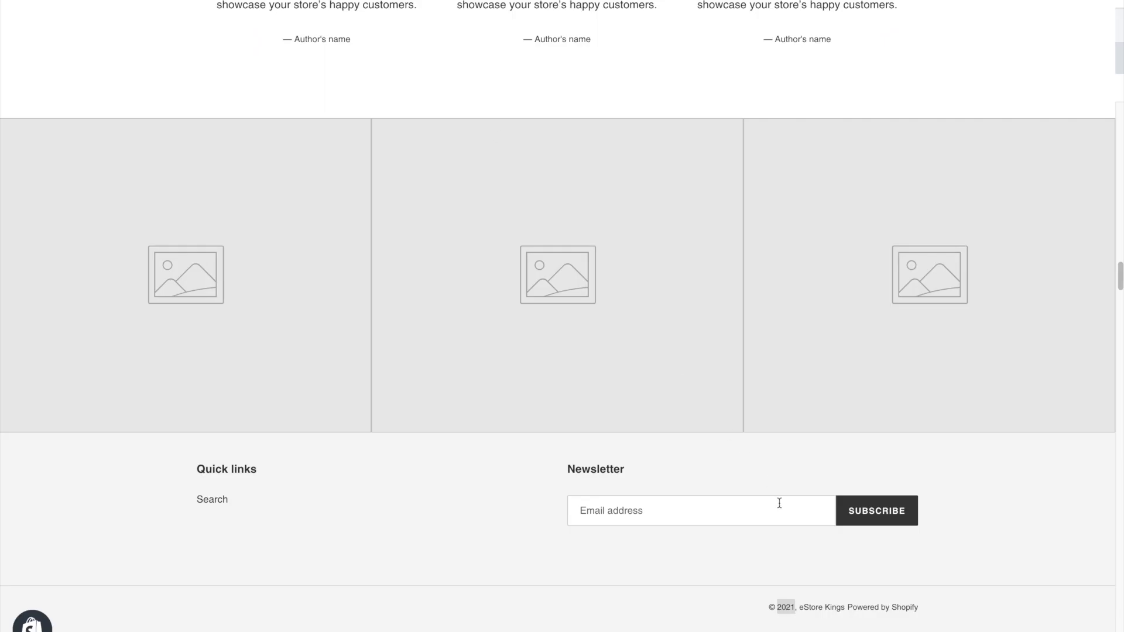
{"action": "mouse_move", "coordinate": [494, 314]}
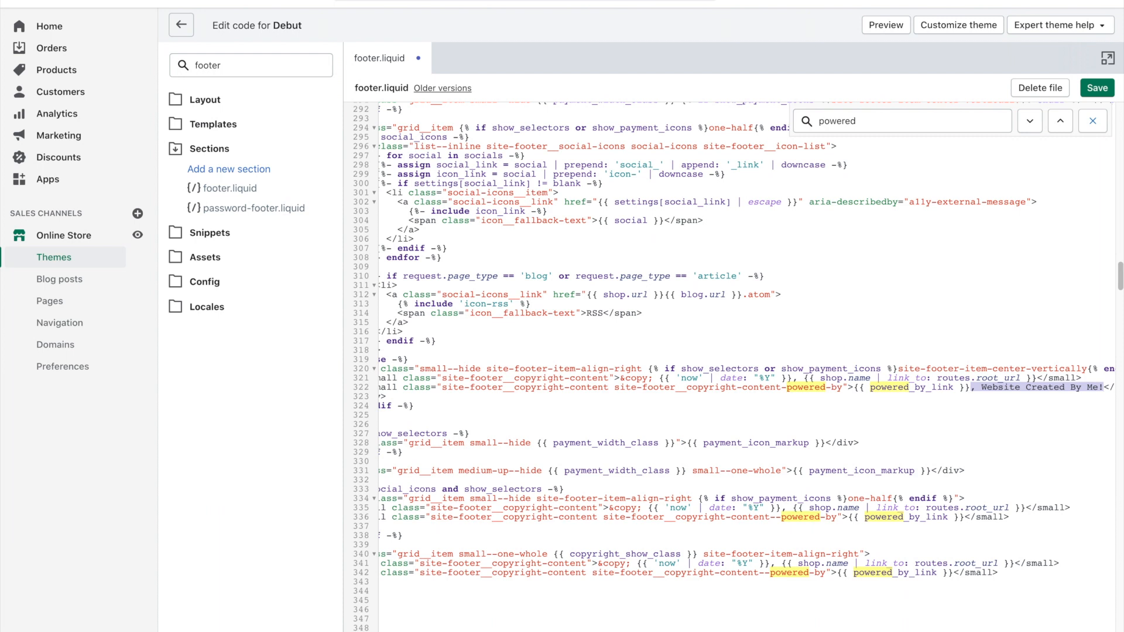
Append ', Website Created By Me!' to the copyright lines, save the file, and refresh the storefront.
{"action": "right_click", "coordinate": [1068, 387]}
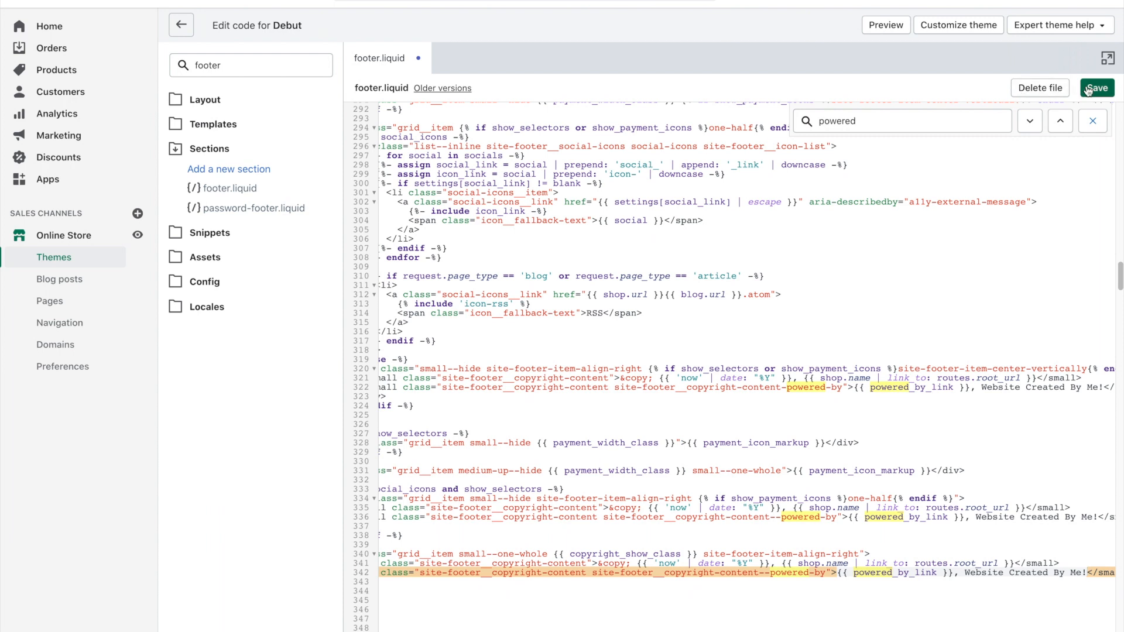
{"action": "left_click", "coordinate": [1096, 88]}
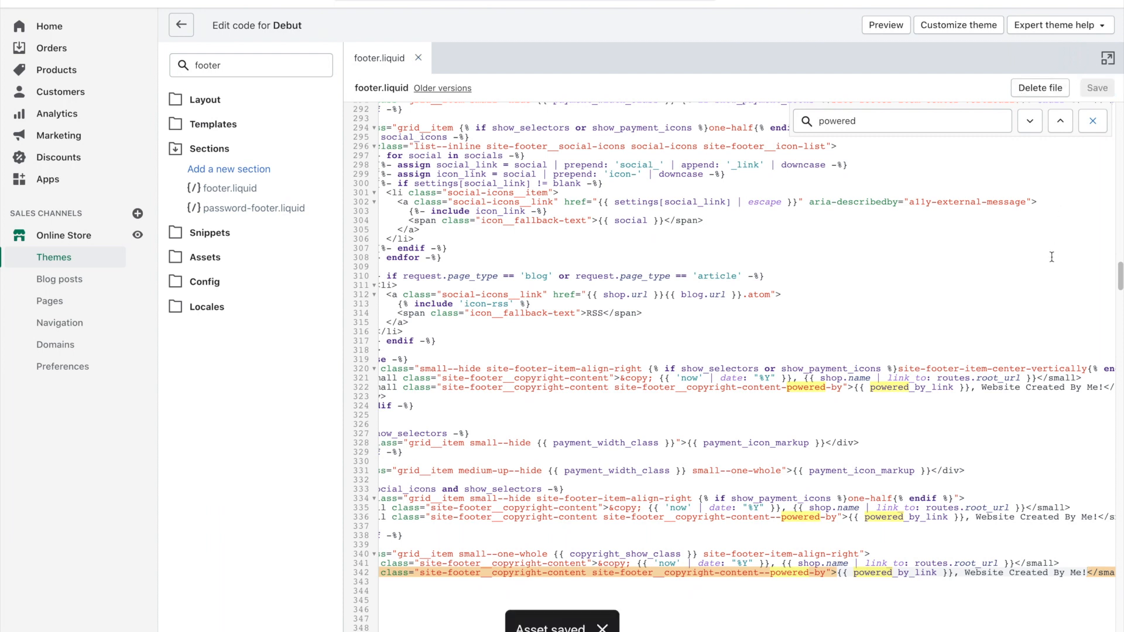
{"action": "left_click", "coordinate": [885, 25]}
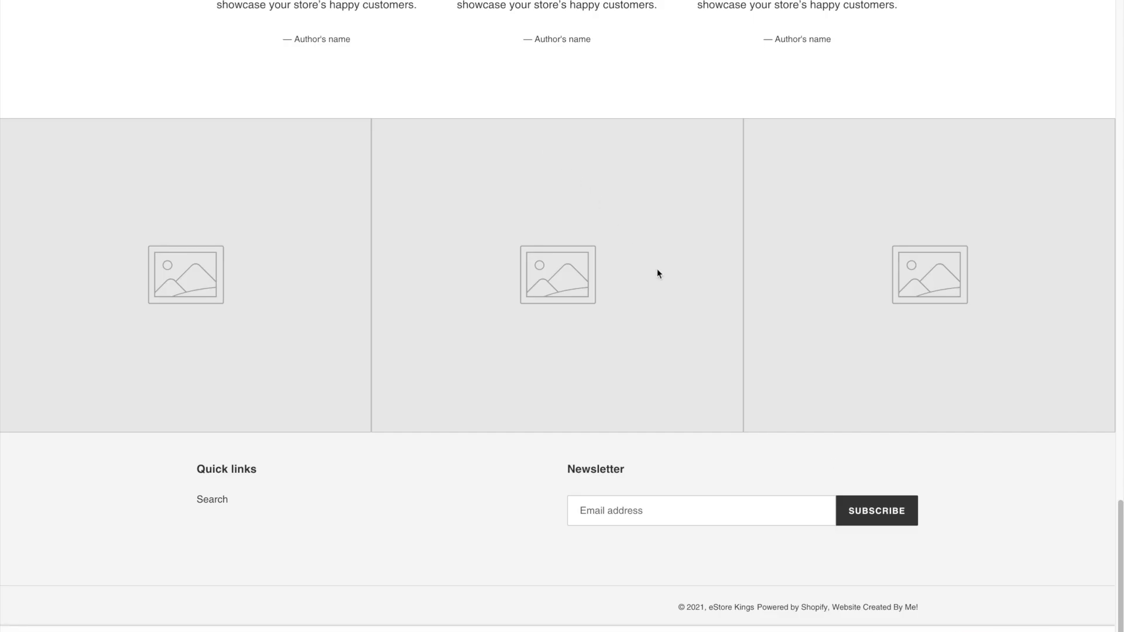
{"action": "mouse_move", "coordinate": [964, 610]}
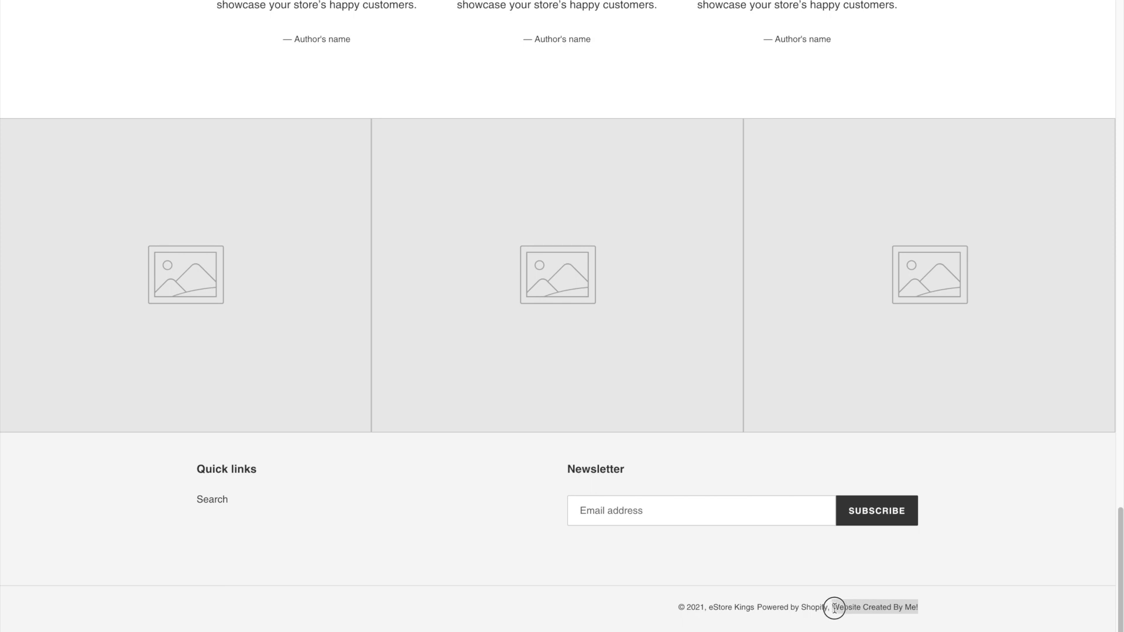
{"action": "mouse_move", "coordinate": [946, 614]}
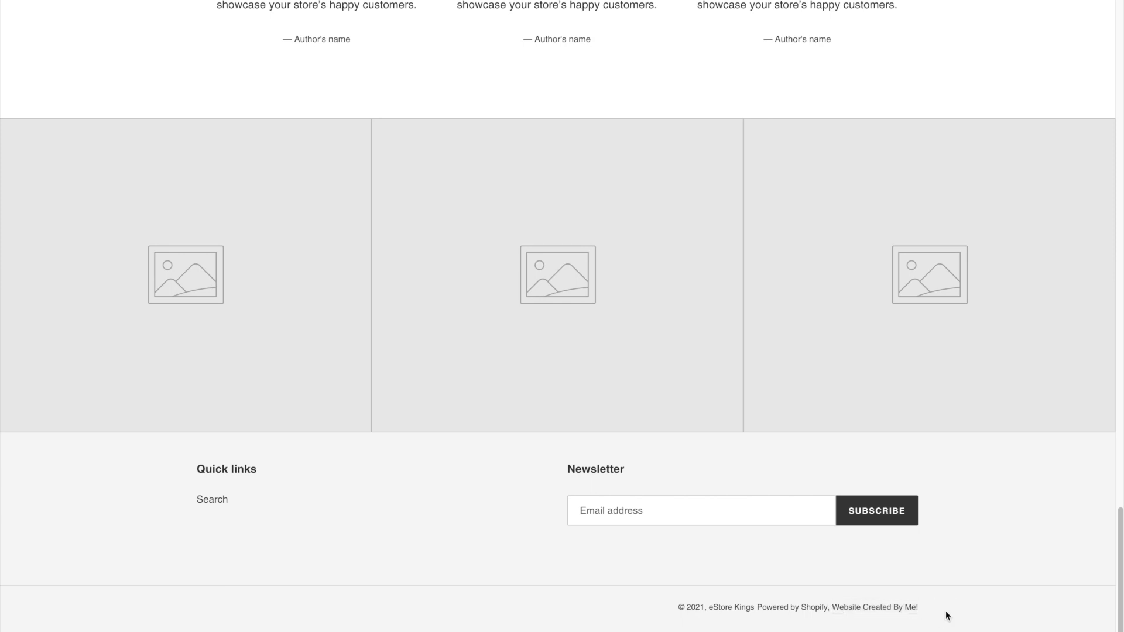
{"action": "mouse_move", "coordinate": [904, 610]}
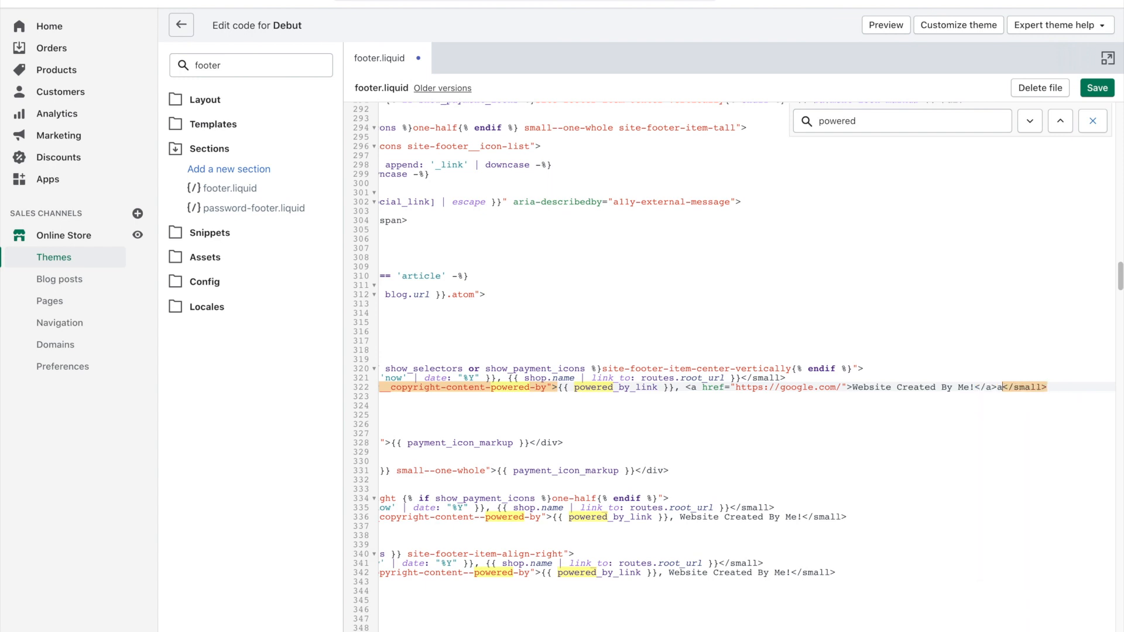
{"action": "scroll", "scroll_direction": "right", "scroll_amount": 3}
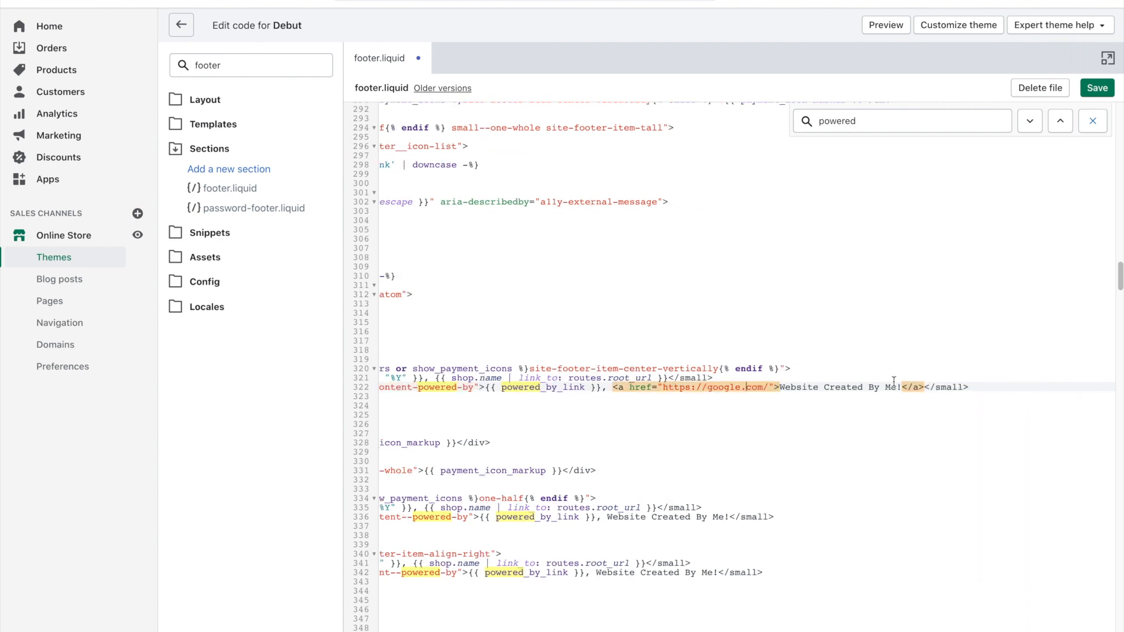
{"action": "left_click", "coordinate": [611, 388]}
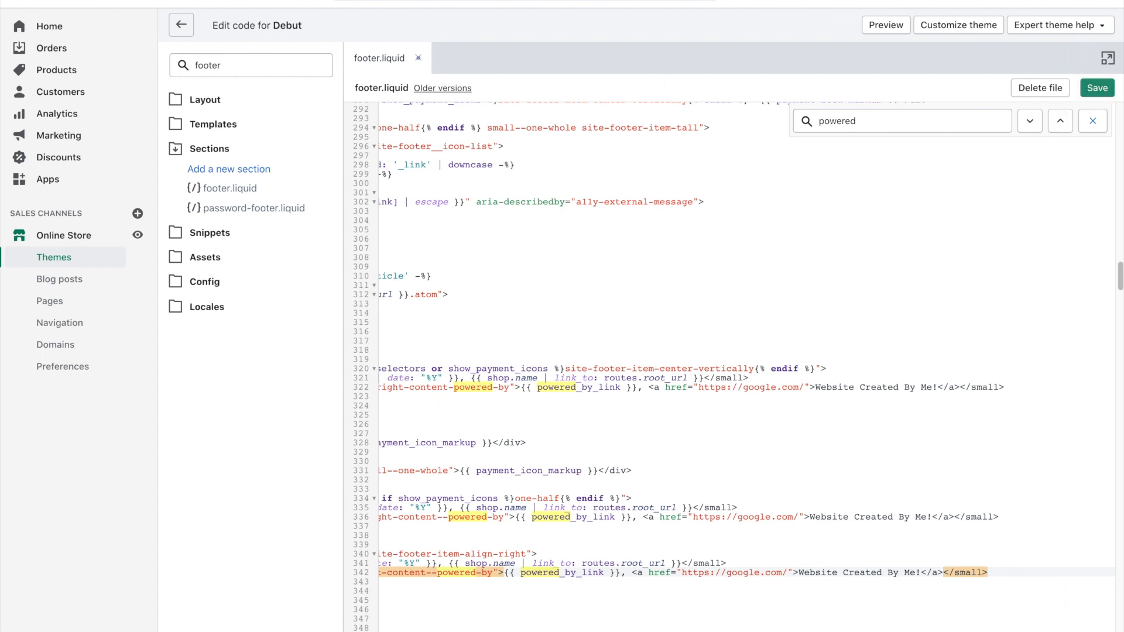
{"action": "left_click", "coordinate": [885, 25]}
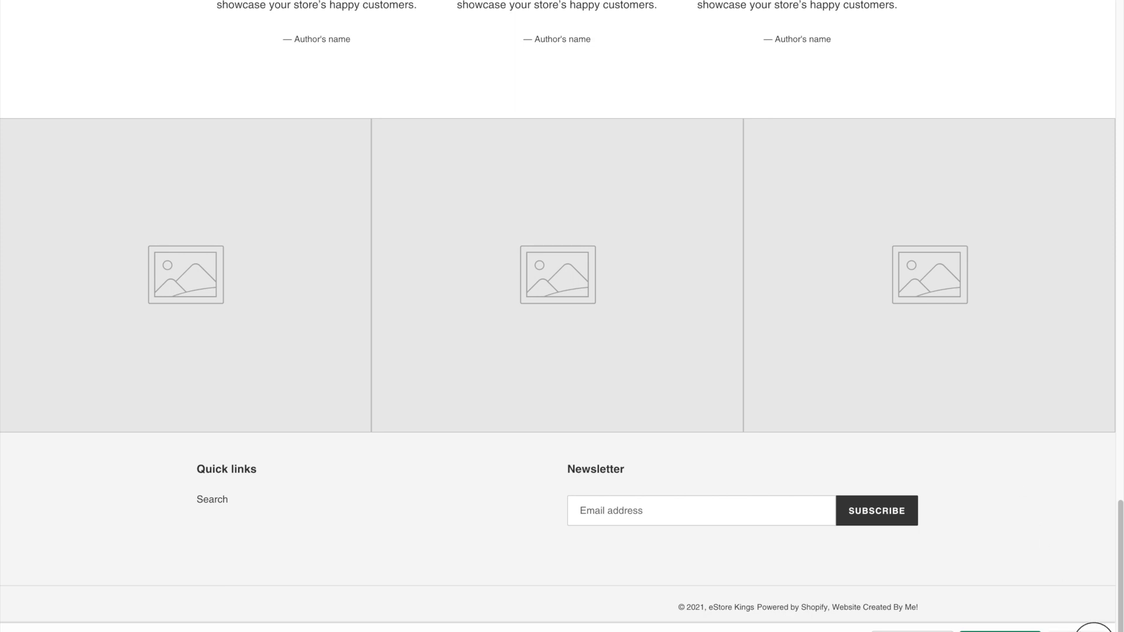
{"action": "mouse_move", "coordinate": [874, 608]}
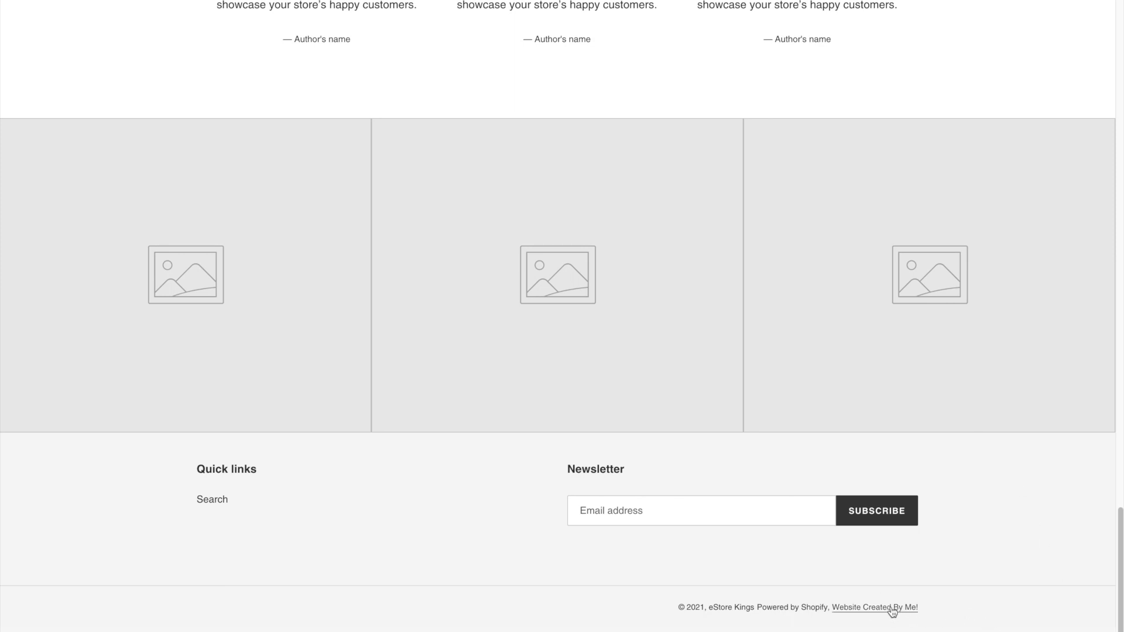
{"action": "left_click", "coordinate": [873, 607]}
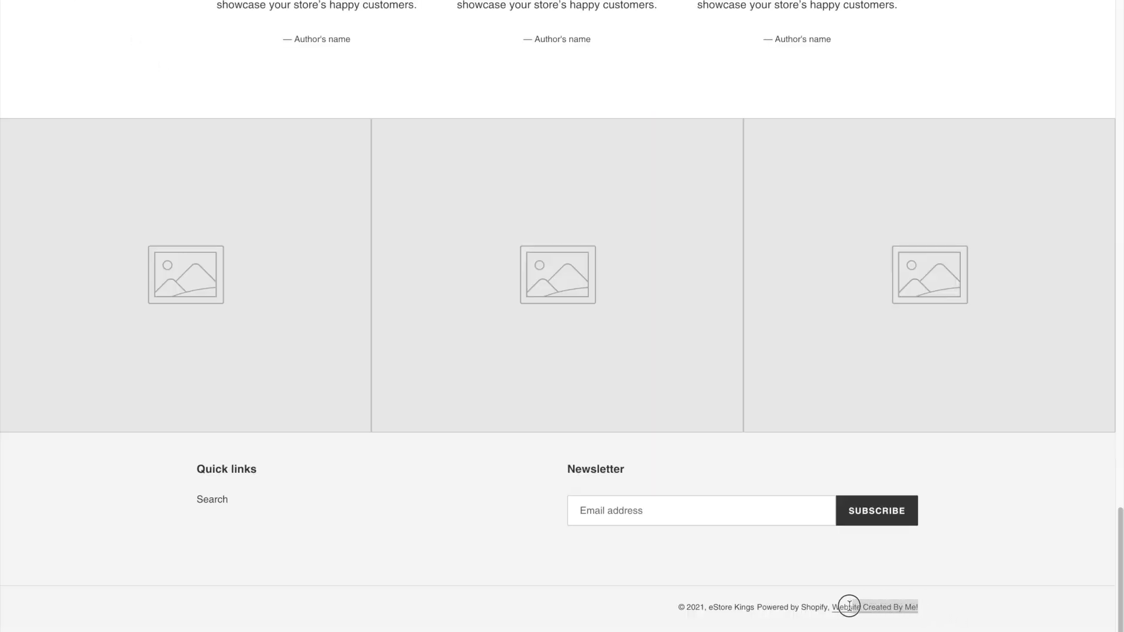
{"action": "mouse_move", "coordinate": [943, 614]}
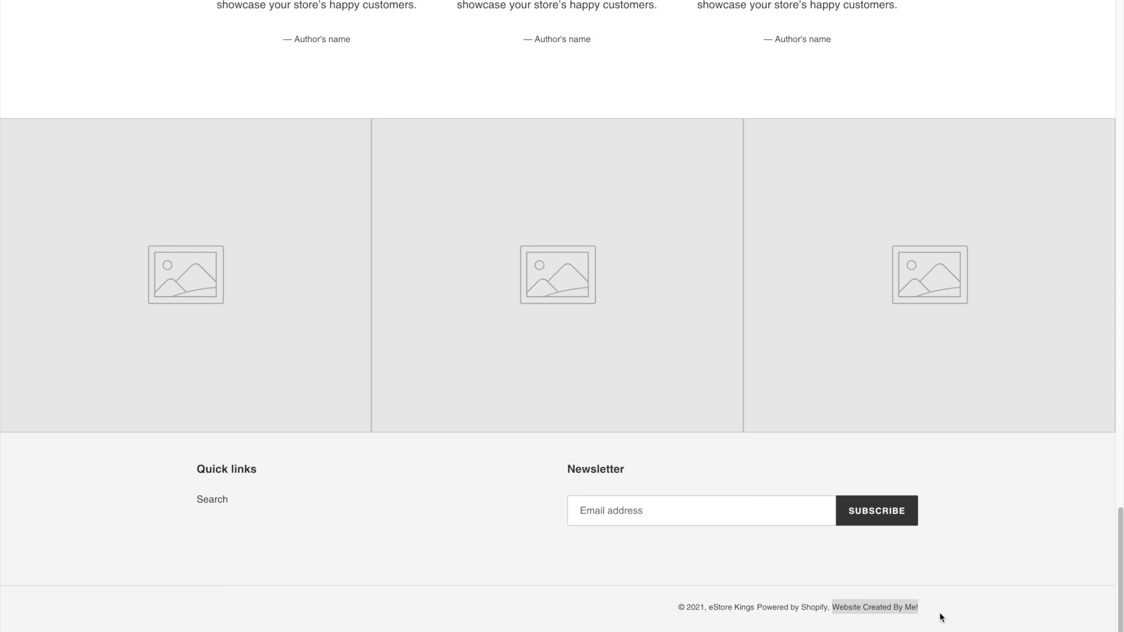
{"action": "mouse_move", "coordinate": [714, 626]}
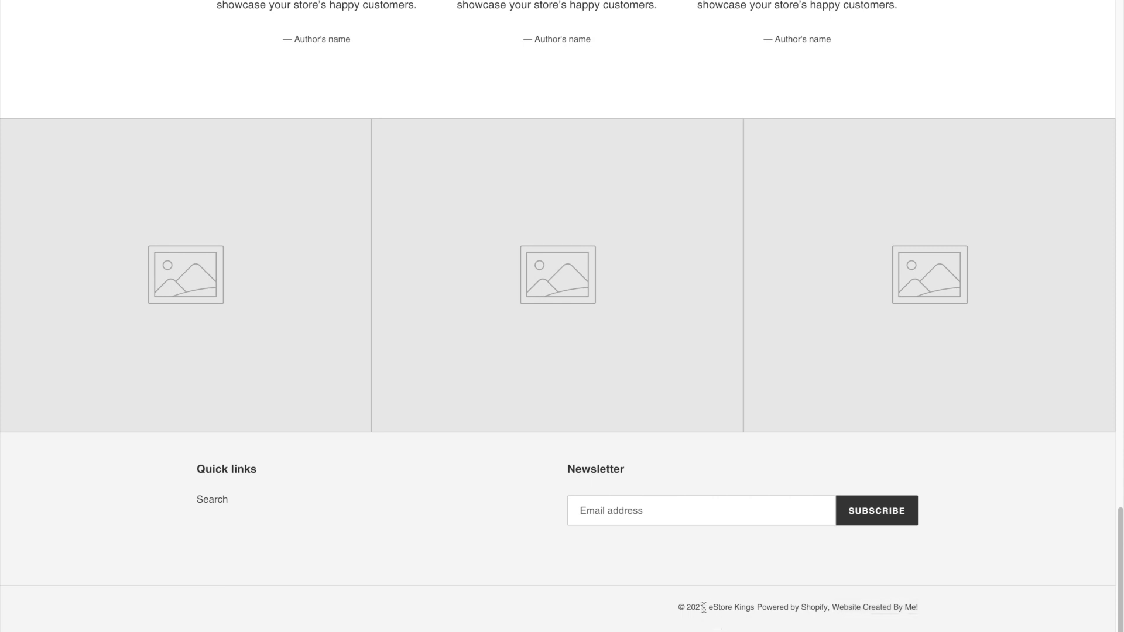
{"action": "mouse_move", "coordinate": [731, 610]}
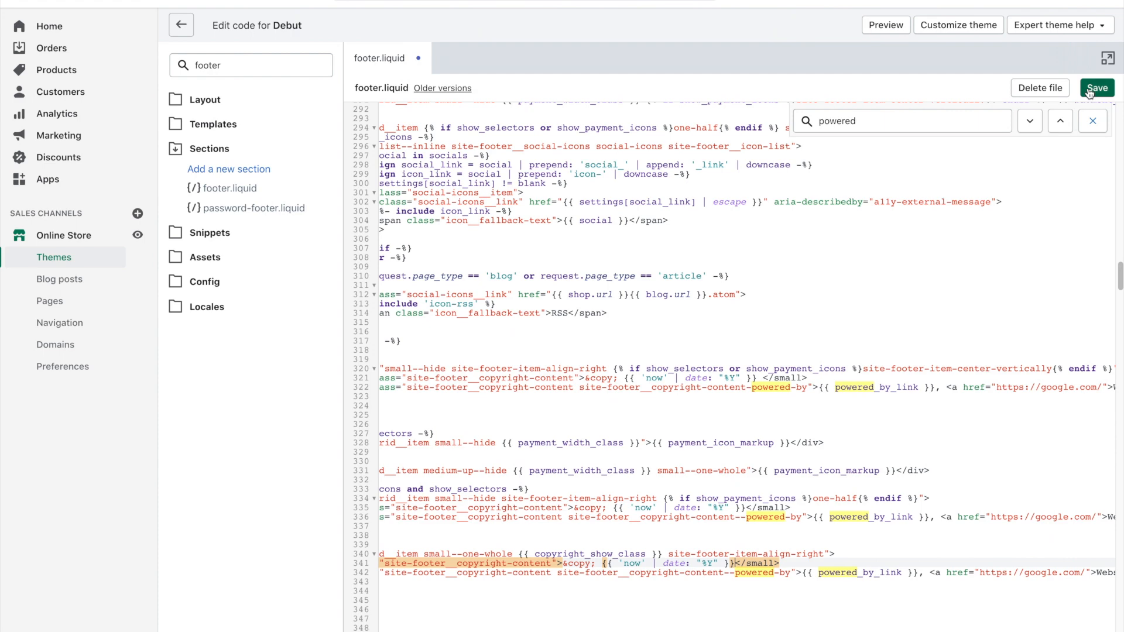
Remove the shop.name link from the copyright lines and save so the footer omits the store name.
{"action": "left_click", "coordinate": [1096, 88]}
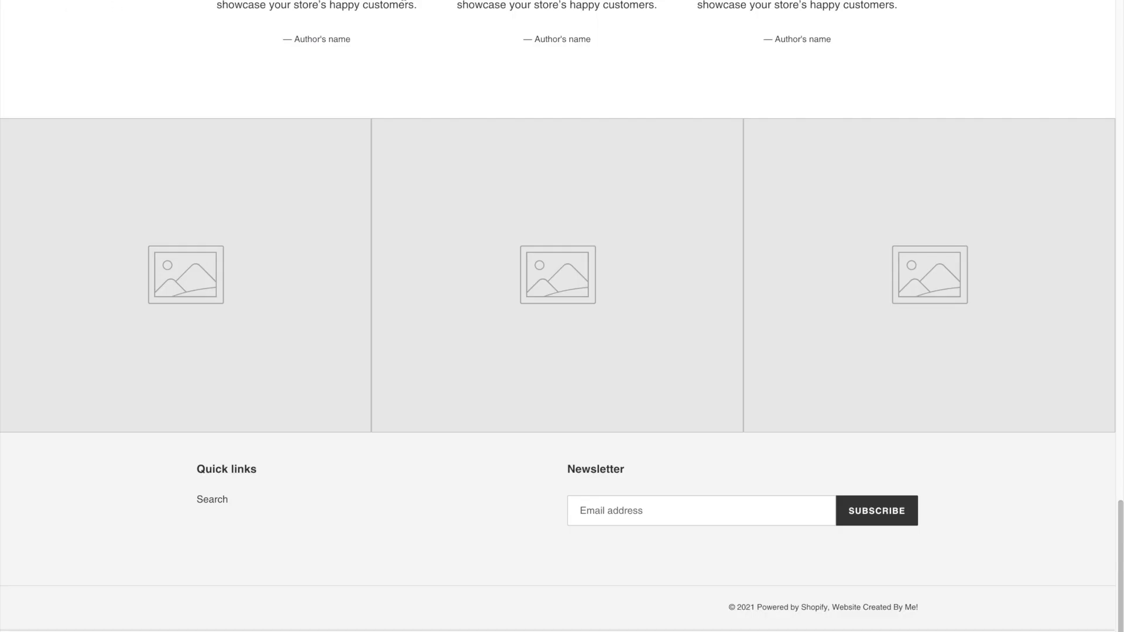
{"action": "scroll", "scroll_direction": "down", "scroll_amount": 3}
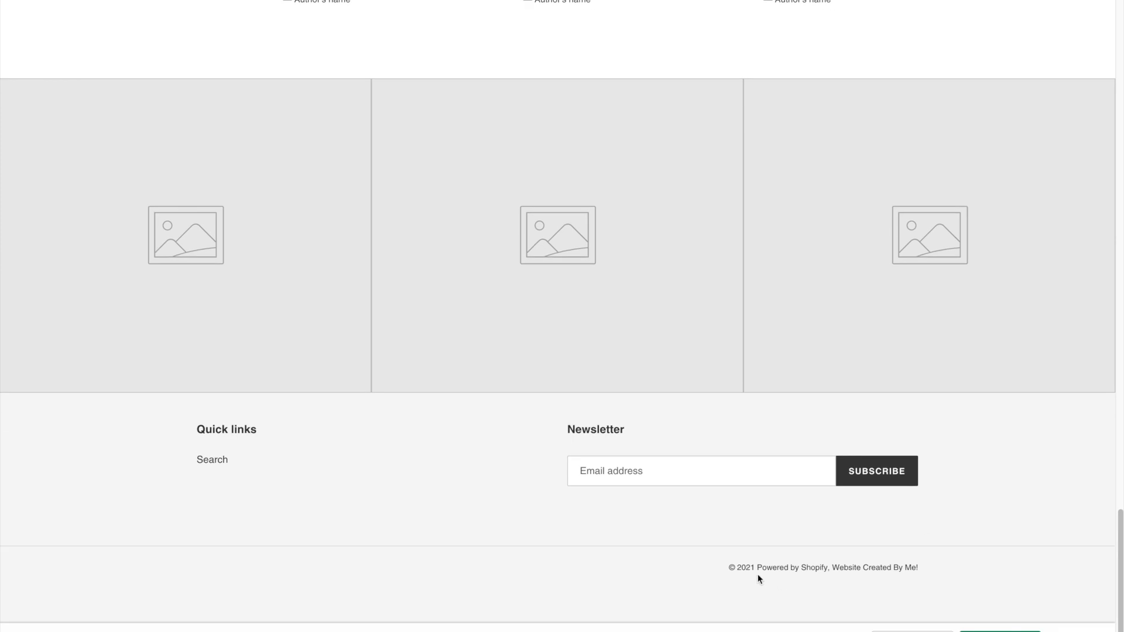
{"action": "mouse_move", "coordinate": [873, 567]}
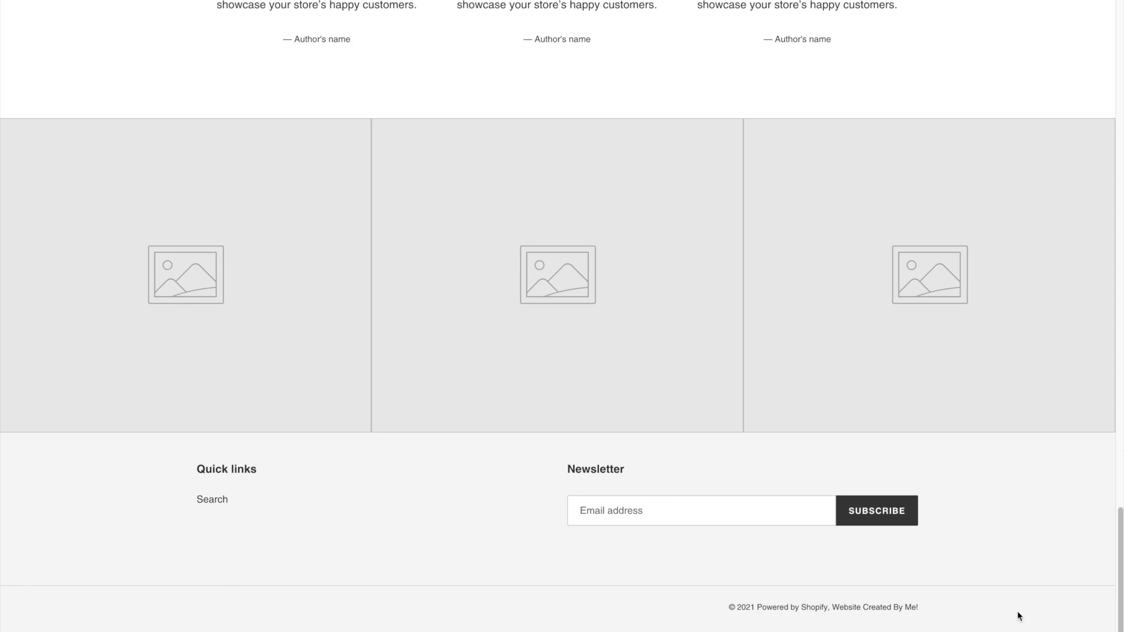
{"action": "mouse_move", "coordinate": [902, 628]}
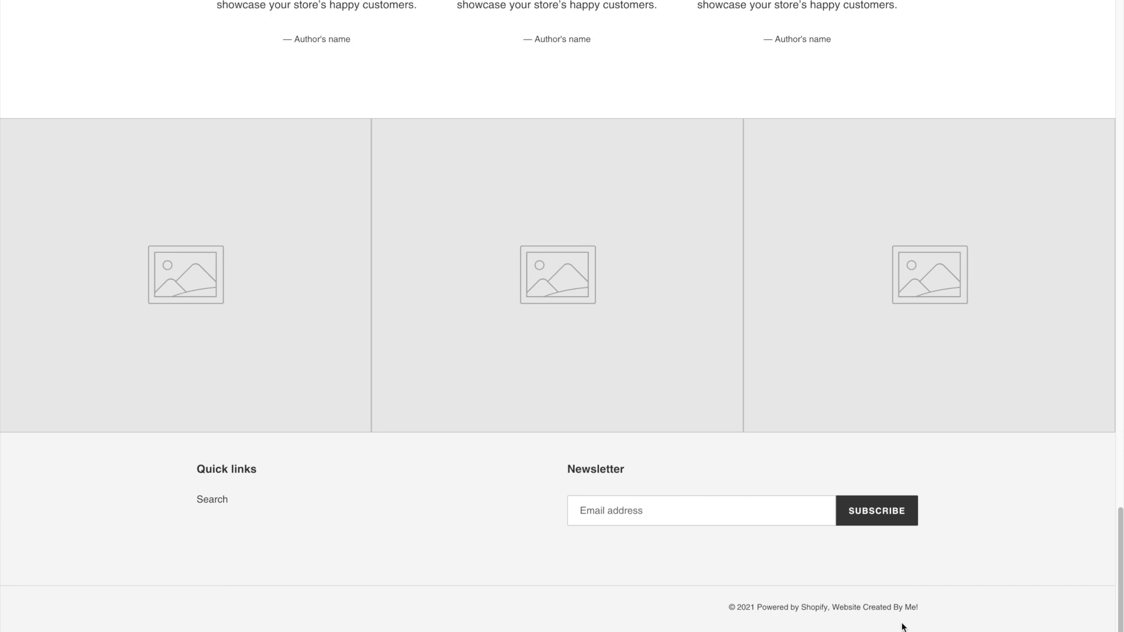